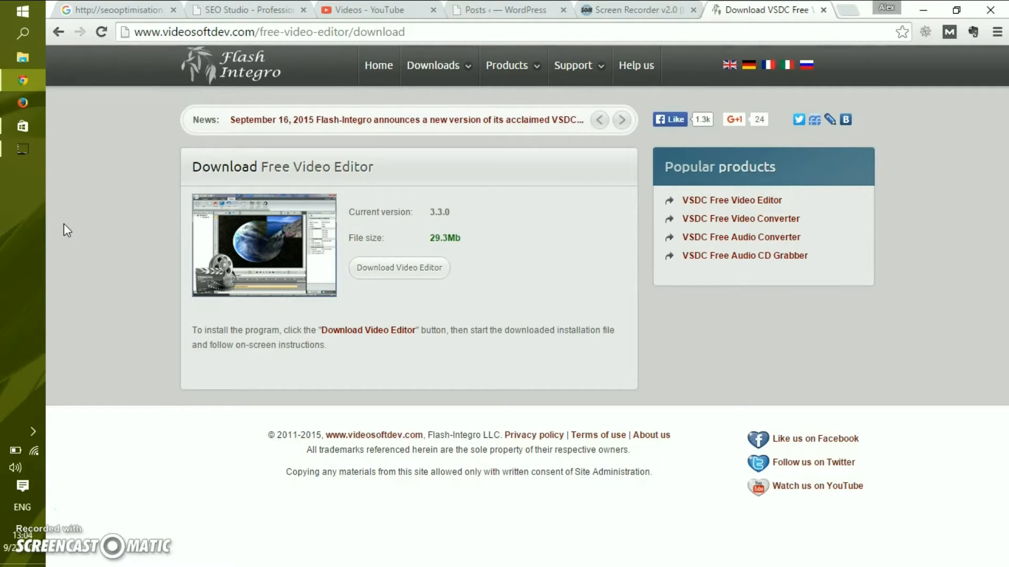
Step: Switch to the Screencast-O-Matic Screen Recorder v2.0 browser tab
left_click(634, 11)
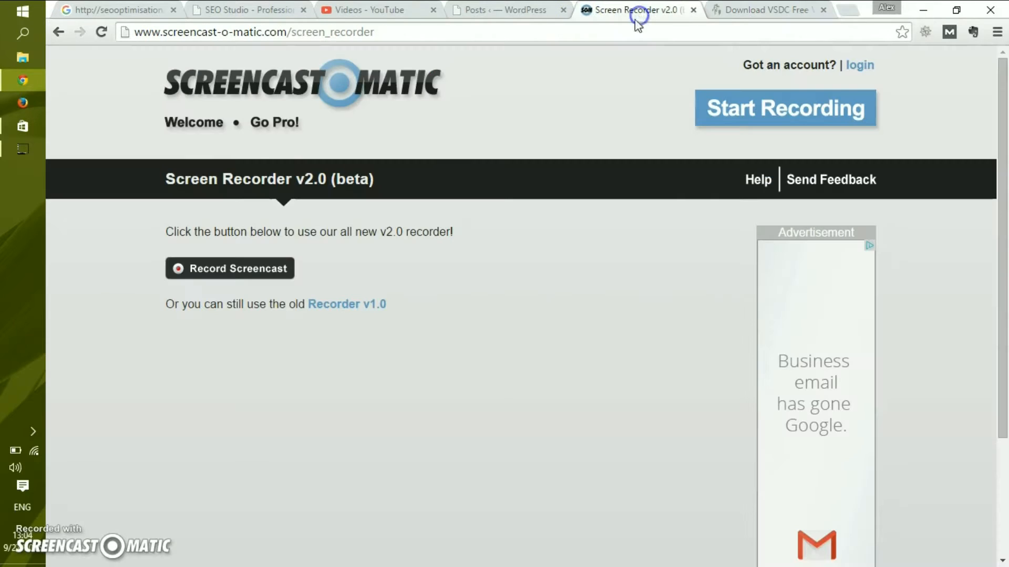
mouse_move(558, 156)
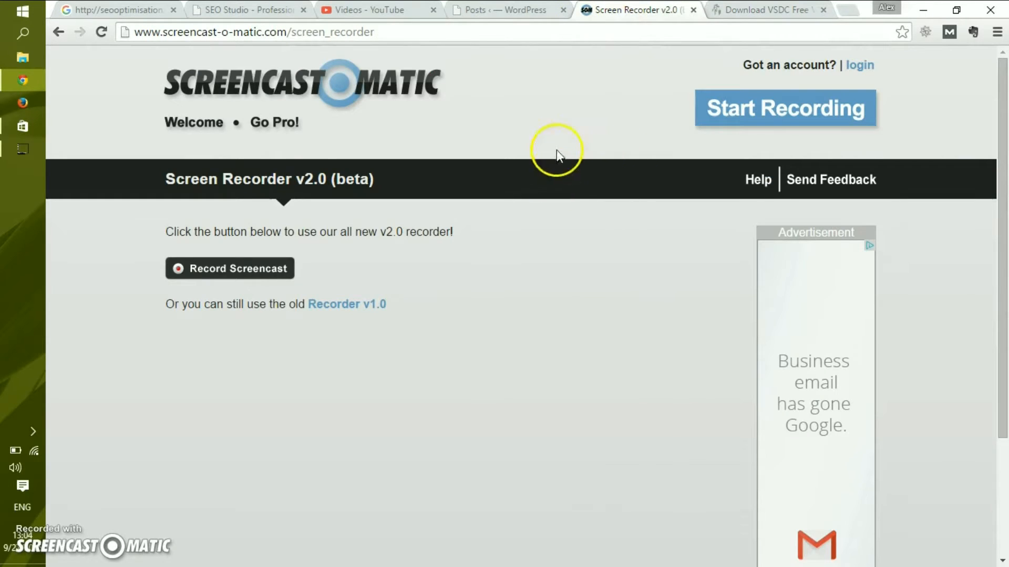
mouse_move(564, 168)
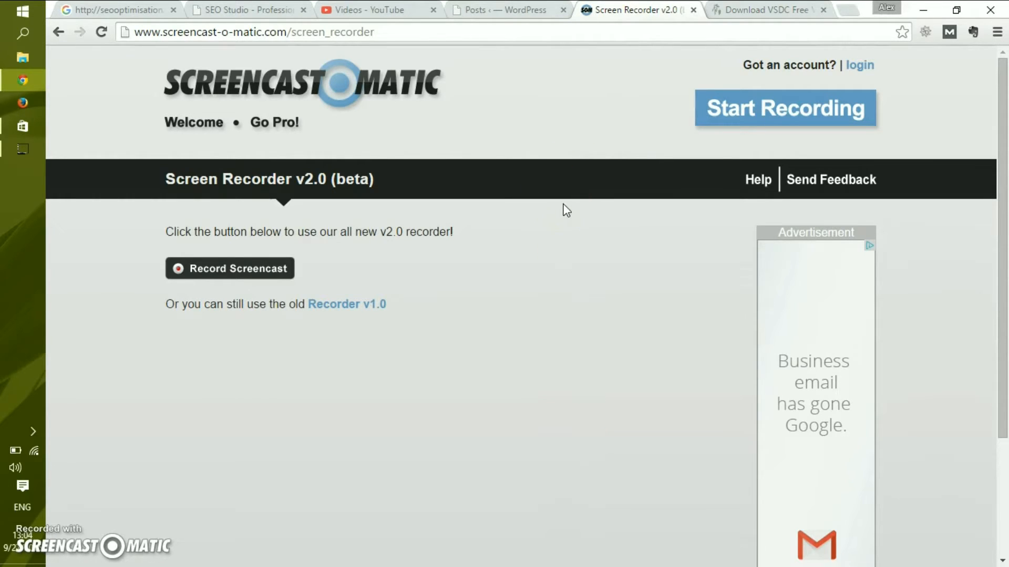
mouse_move(435, 286)
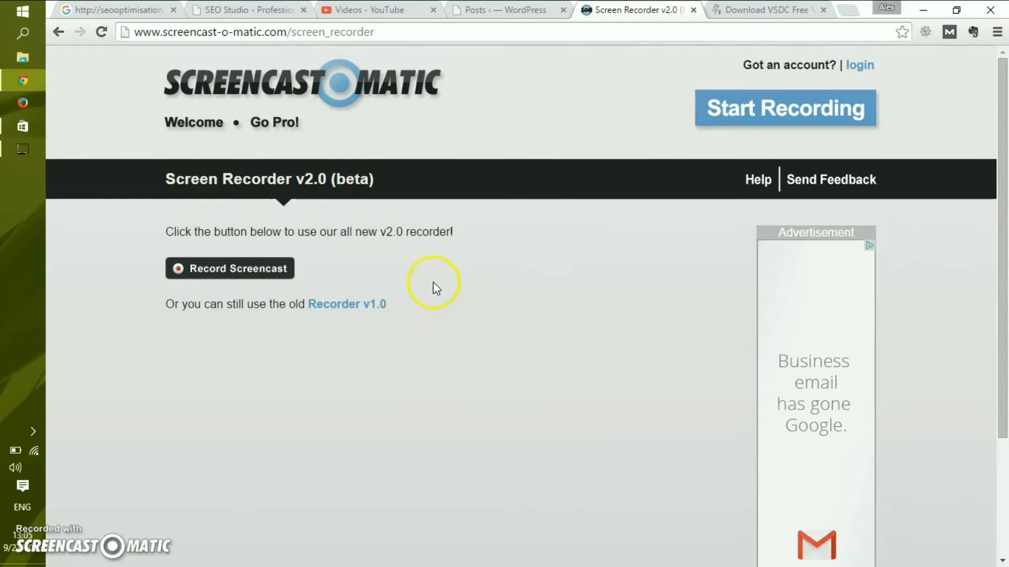
mouse_move(338, 450)
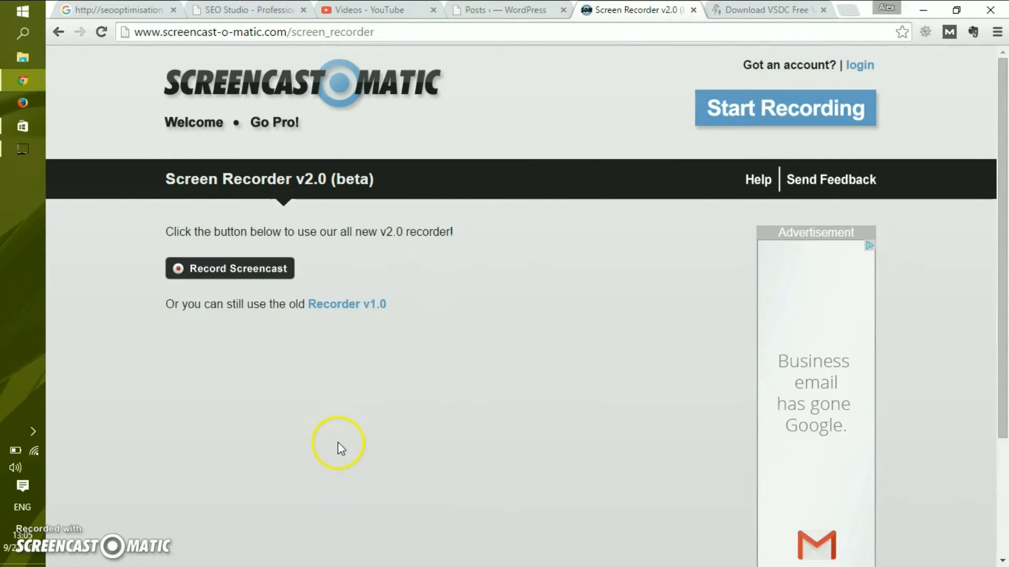
mouse_move(324, 450)
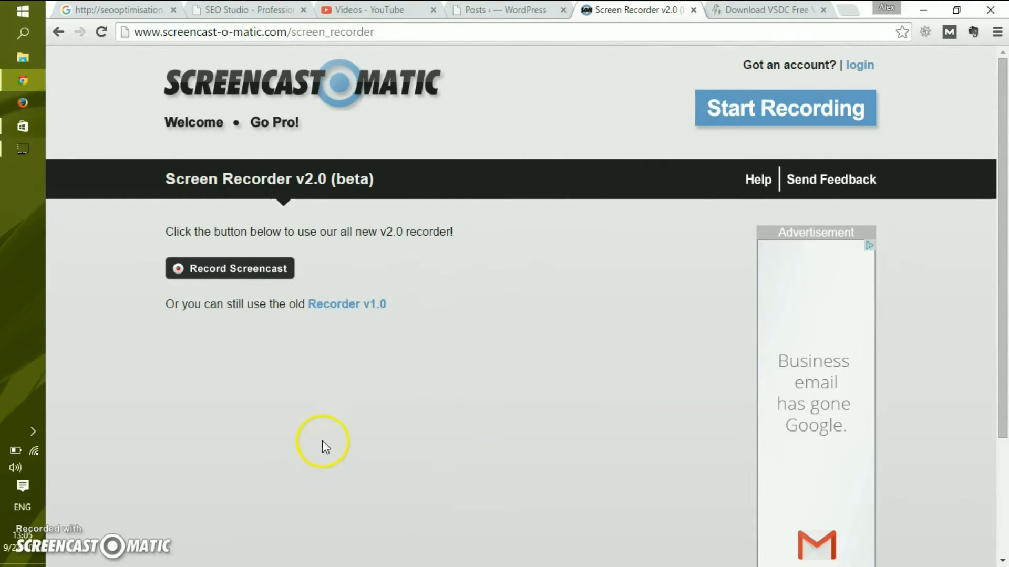
mouse_move(344, 408)
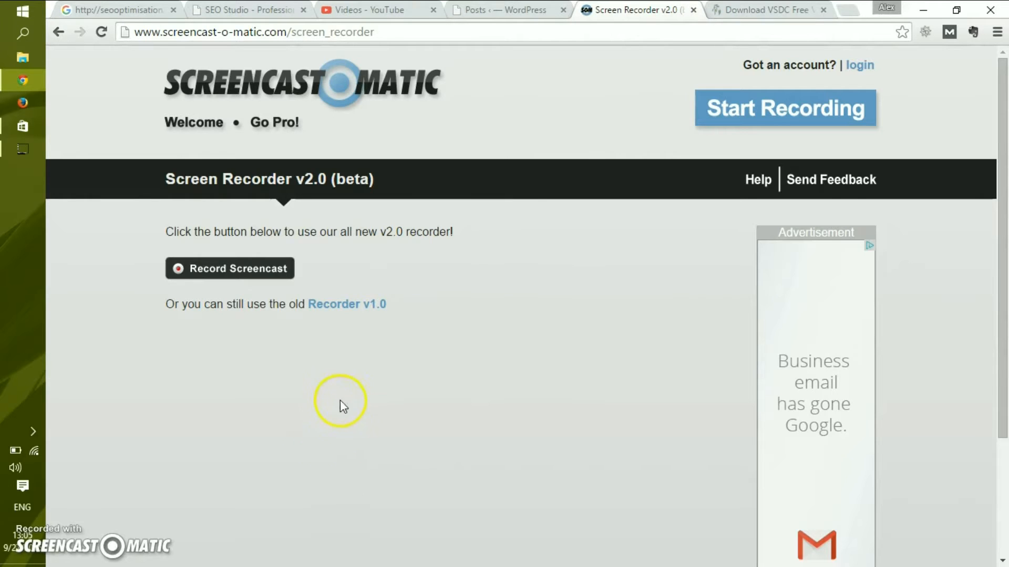
mouse_move(359, 416)
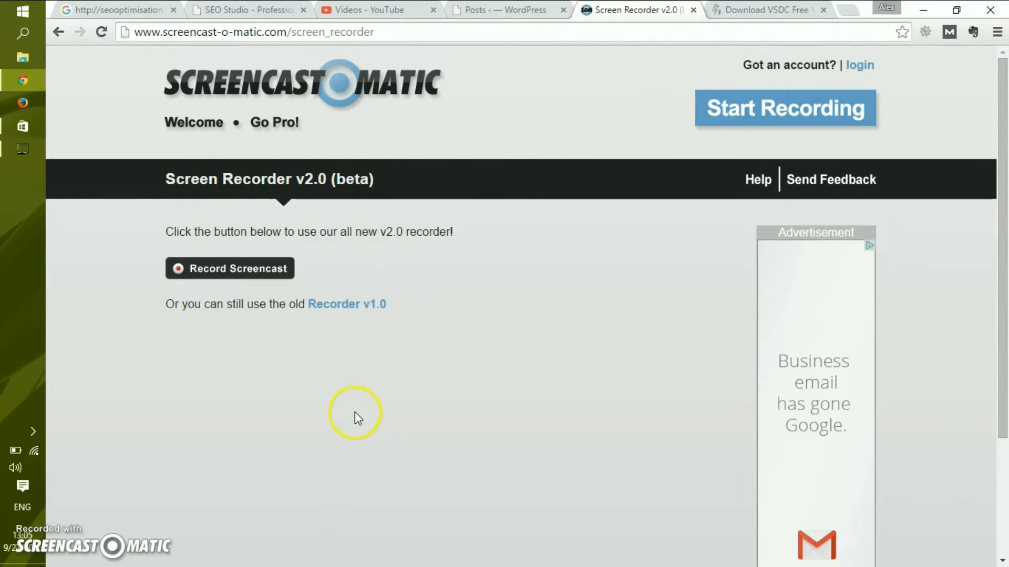
Step: Switch back to the VSDC Free Video Editor 3.3.0 download tab
left_click(771, 10)
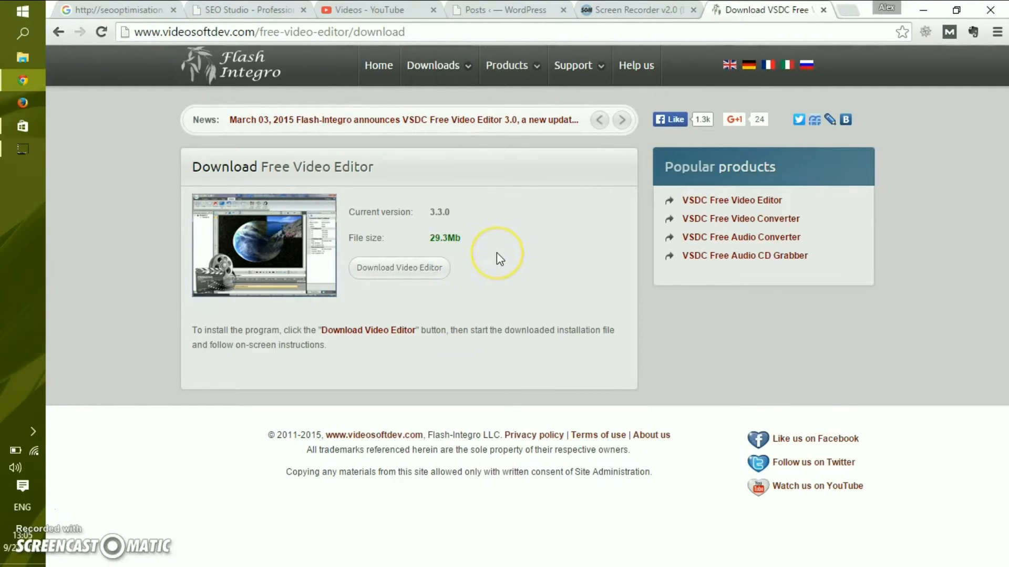
mouse_move(386, 138)
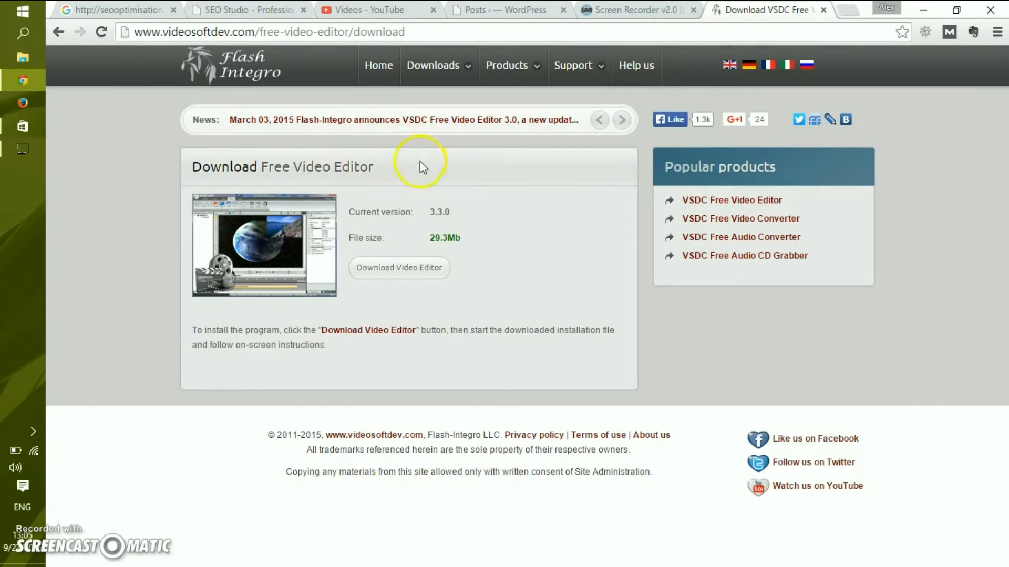
mouse_move(431, 181)
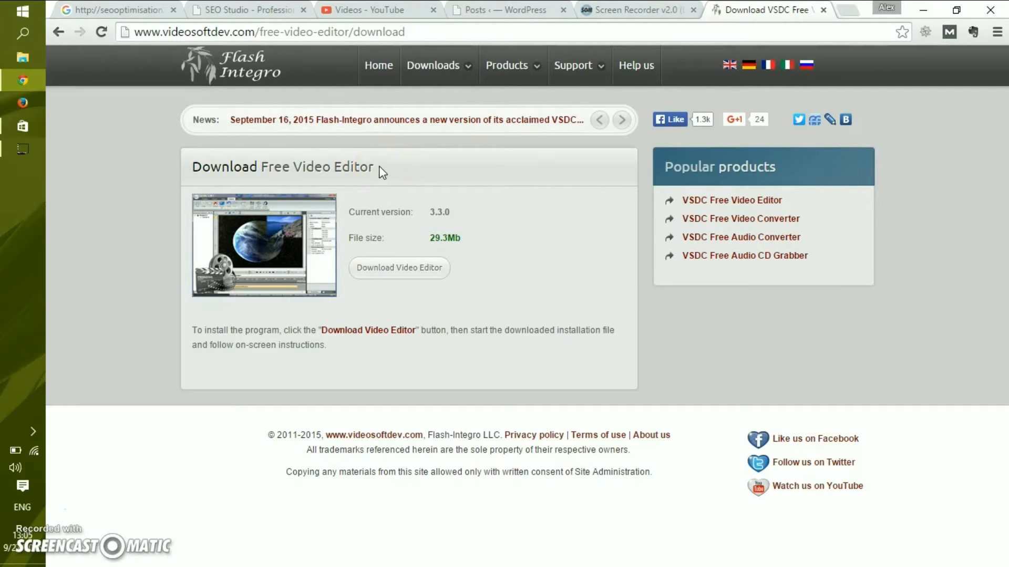
mouse_move(373, 167)
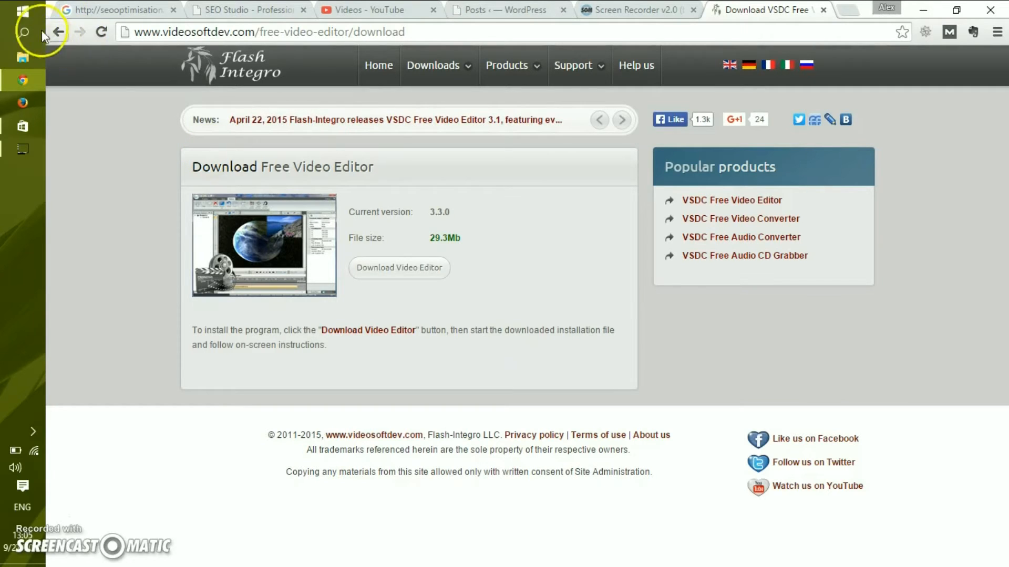
Step: Search the Start menu for 'vsd' to list the installed VSDC programs
left_click(21, 11)
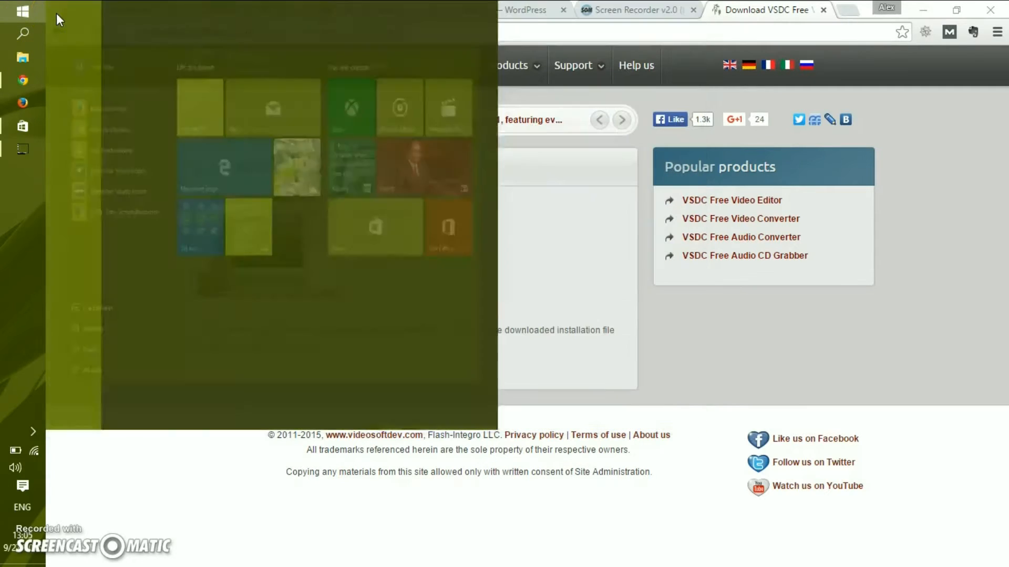
type("vsd")
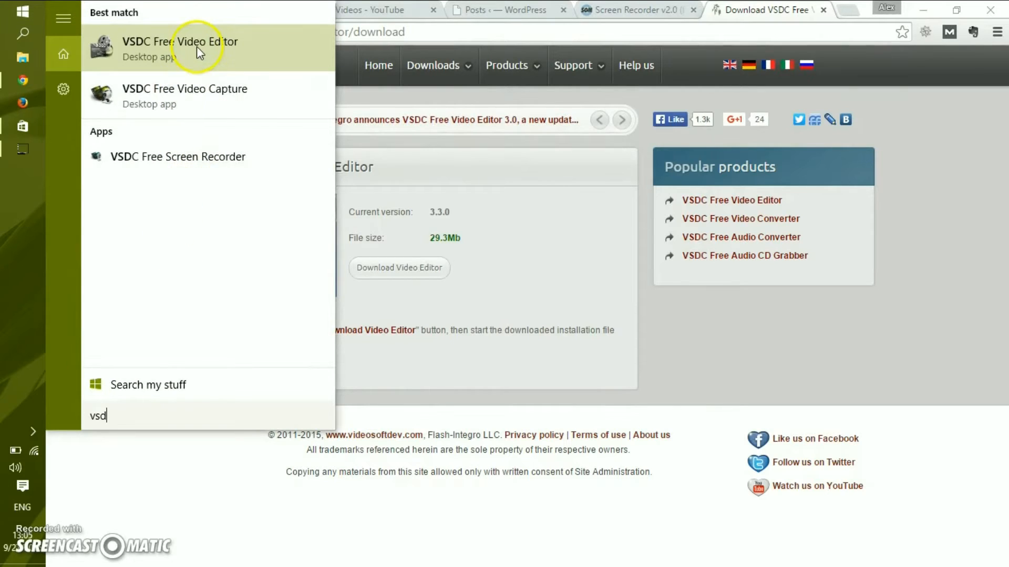
mouse_move(231, 156)
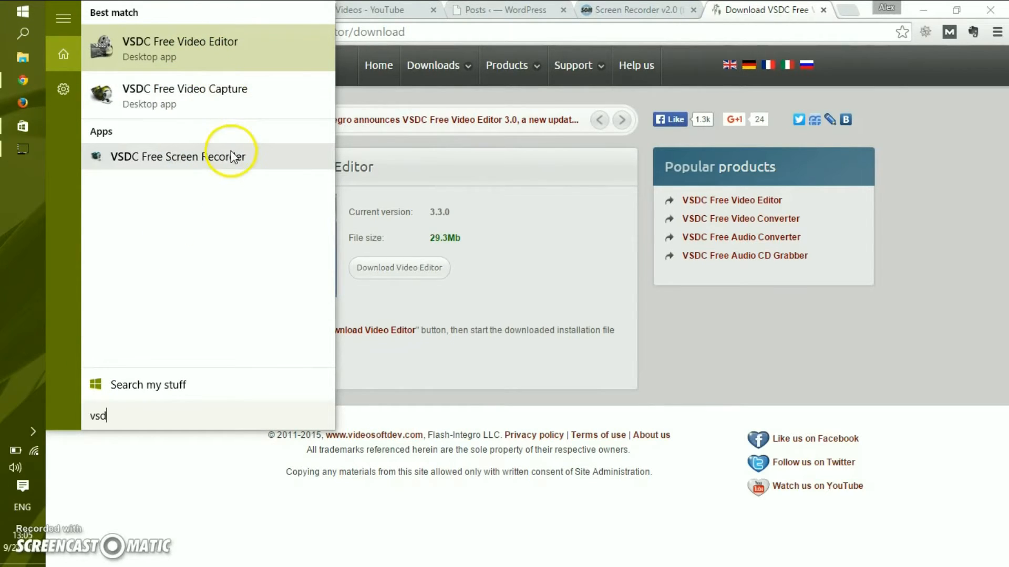
mouse_move(210, 101)
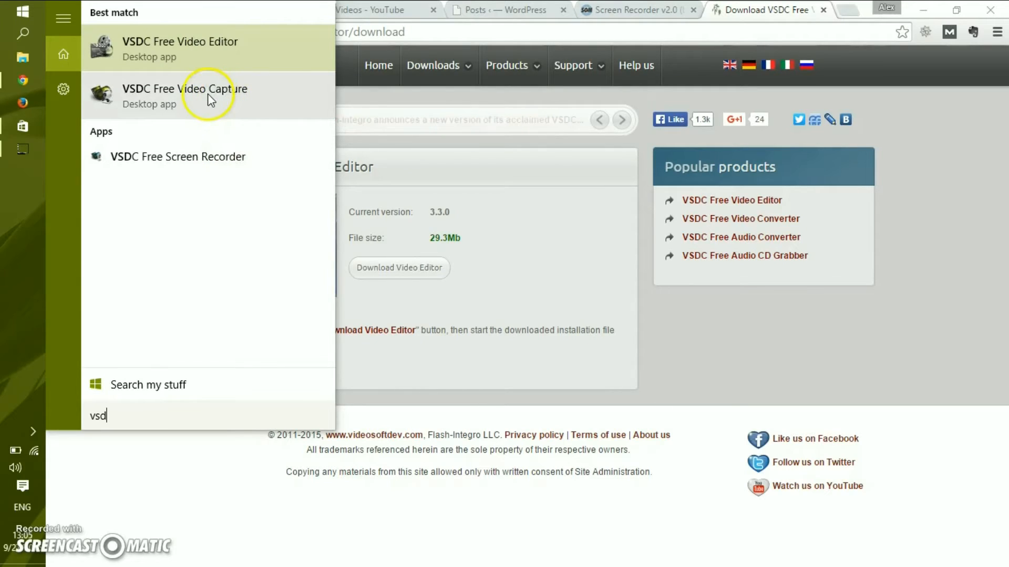
mouse_move(222, 159)
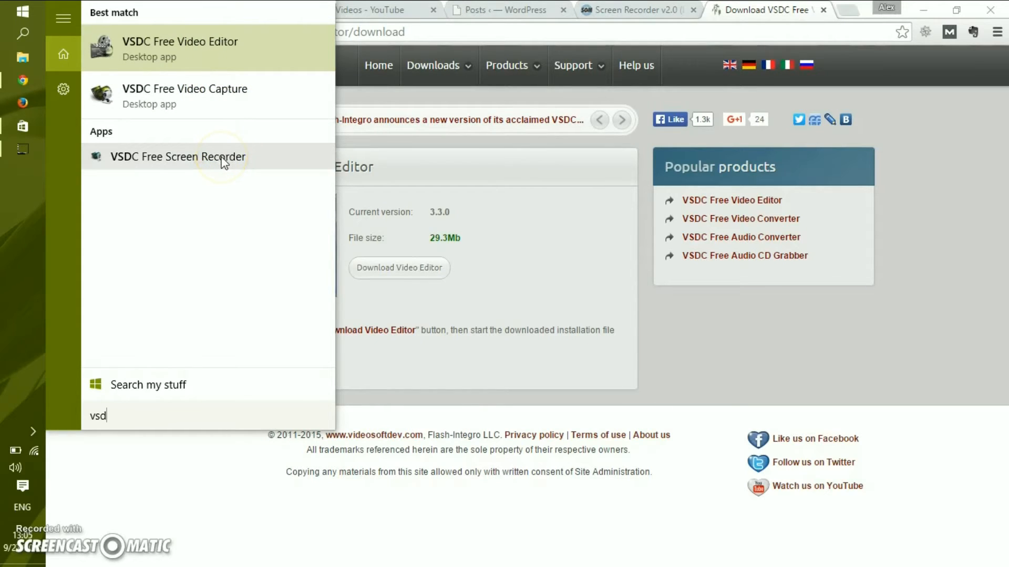
mouse_move(221, 107)
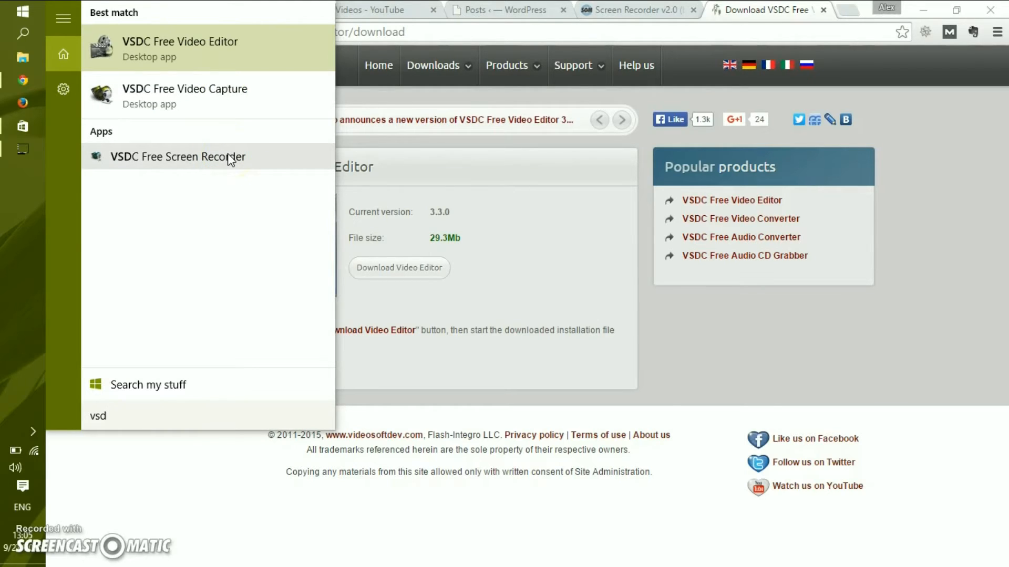
mouse_move(214, 100)
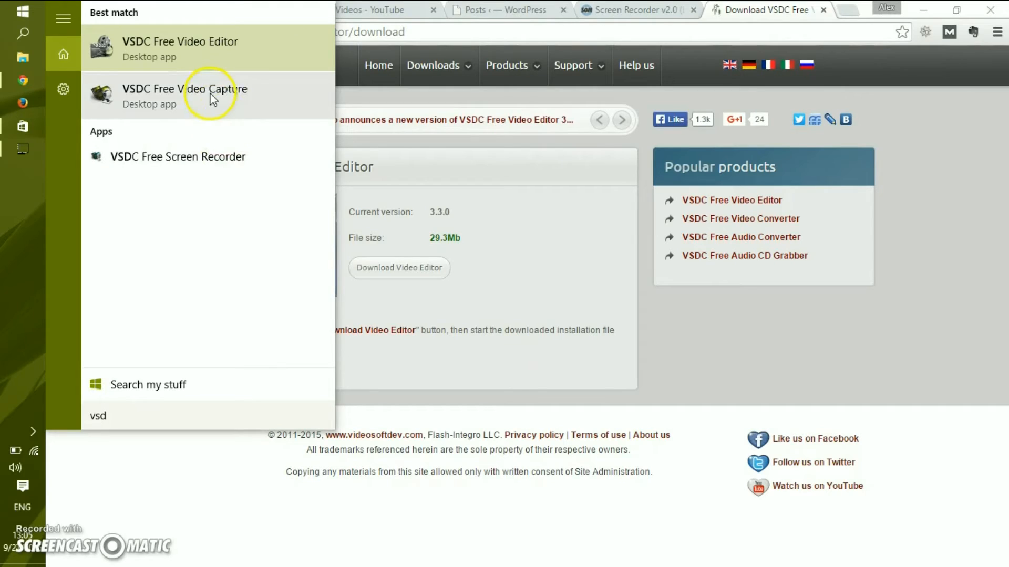
mouse_move(208, 166)
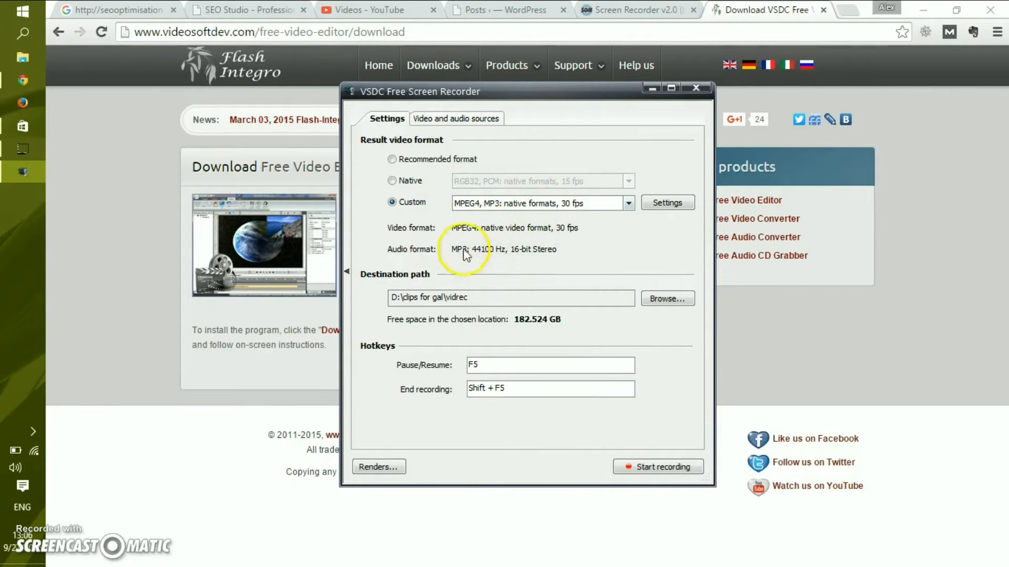
left_click(449, 118)
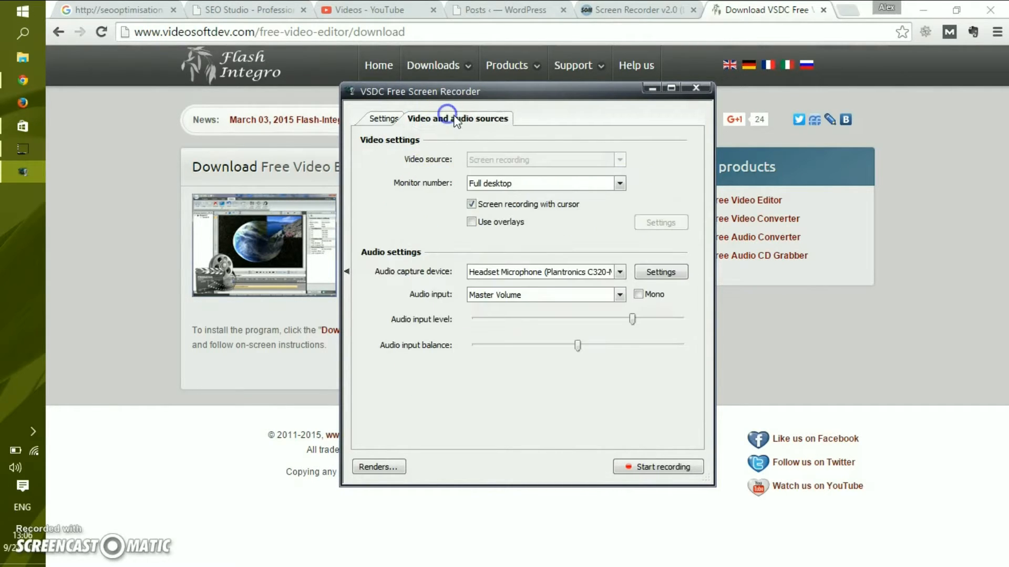
left_click(386, 117)
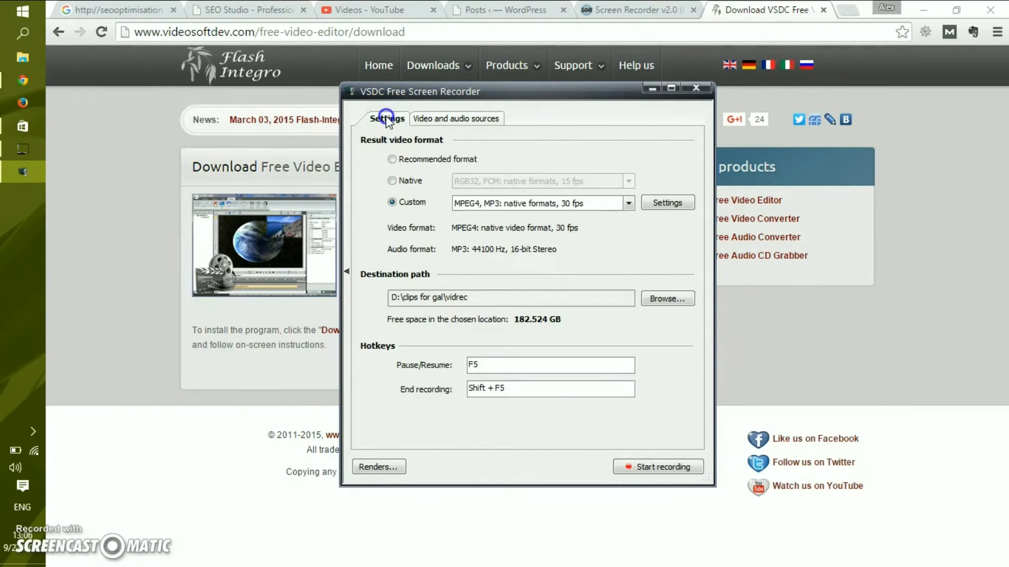
left_click(457, 117)
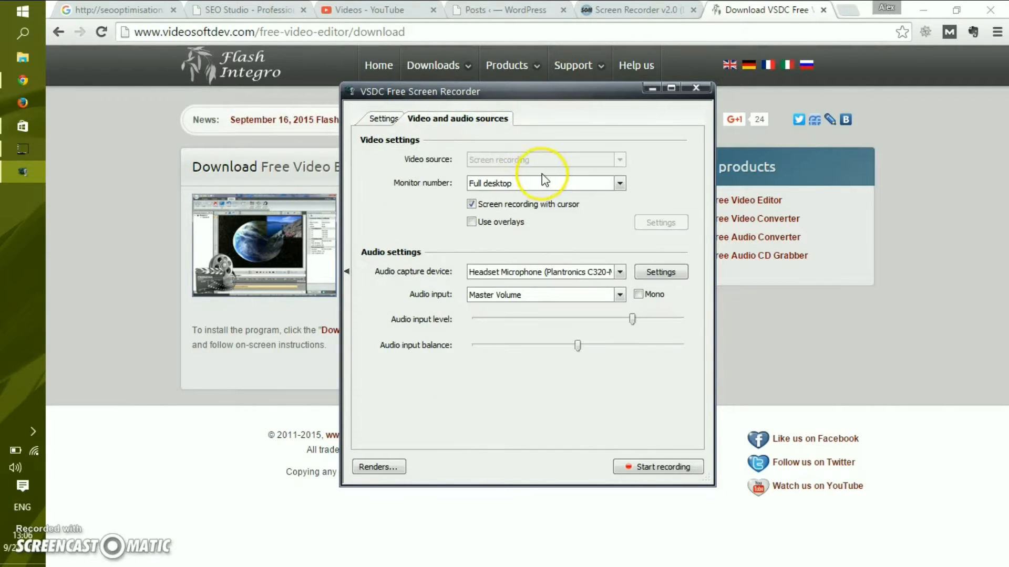
left_click(620, 271)
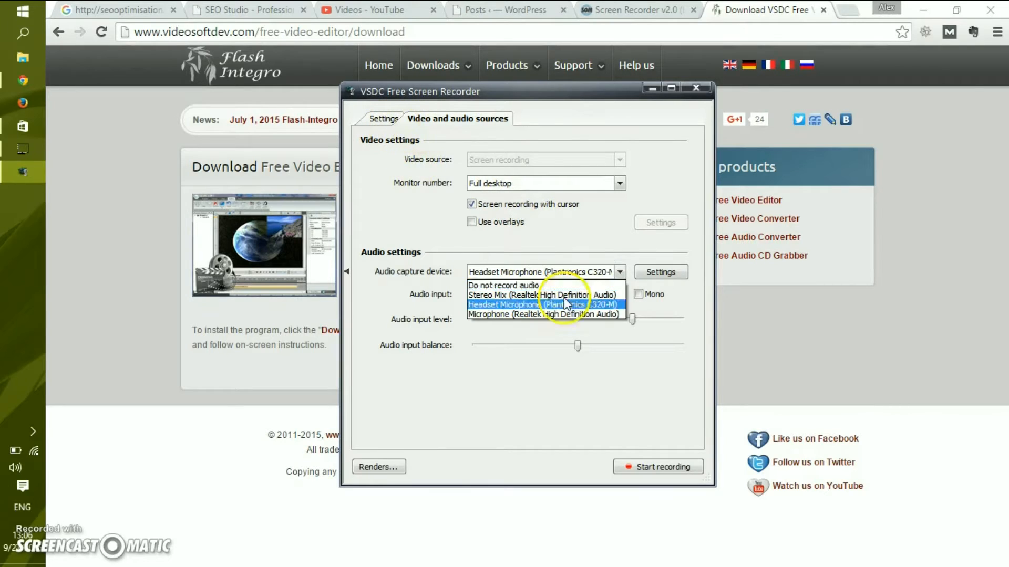
left_click(545, 305)
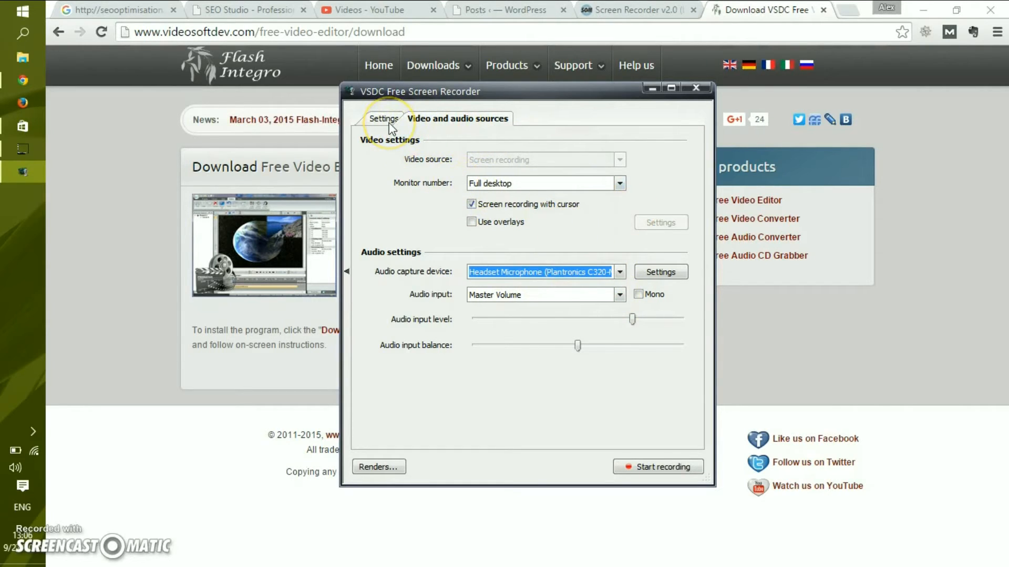
left_click(383, 118)
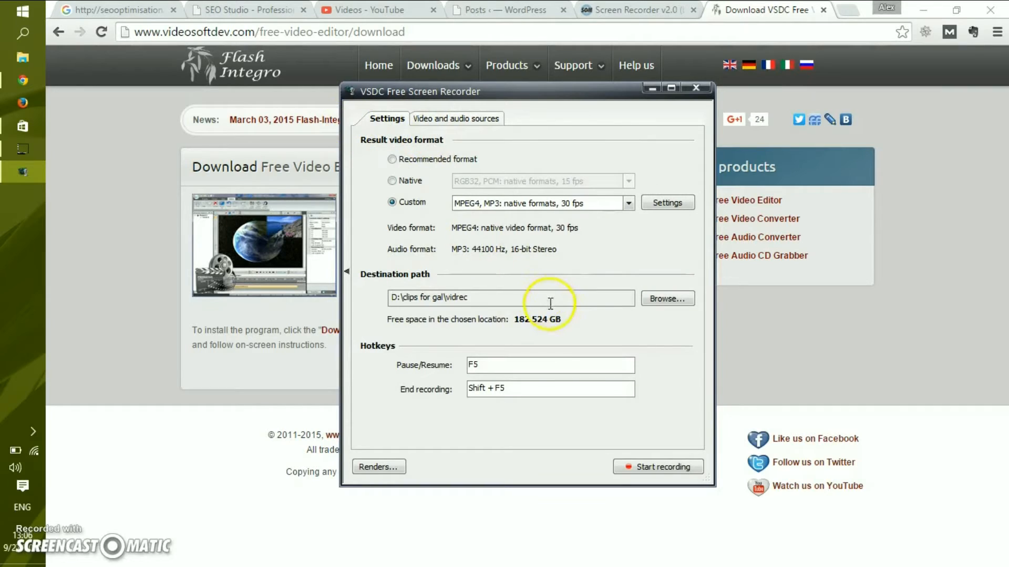
mouse_move(336, 227)
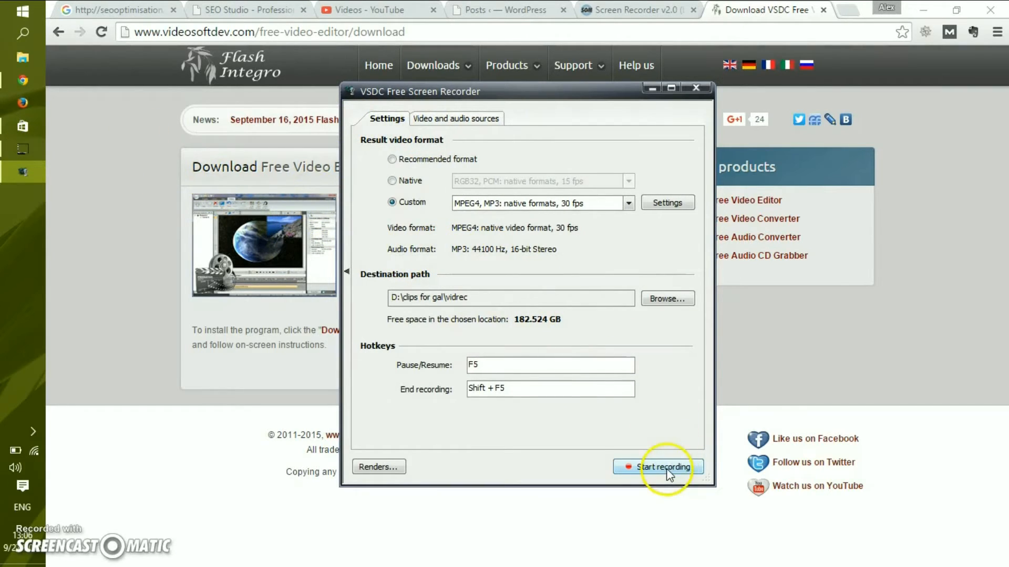
Step: Start a full-desktop MPEG4 30 fps recording to D:\clips for gal\vidrec
left_click(662, 466)
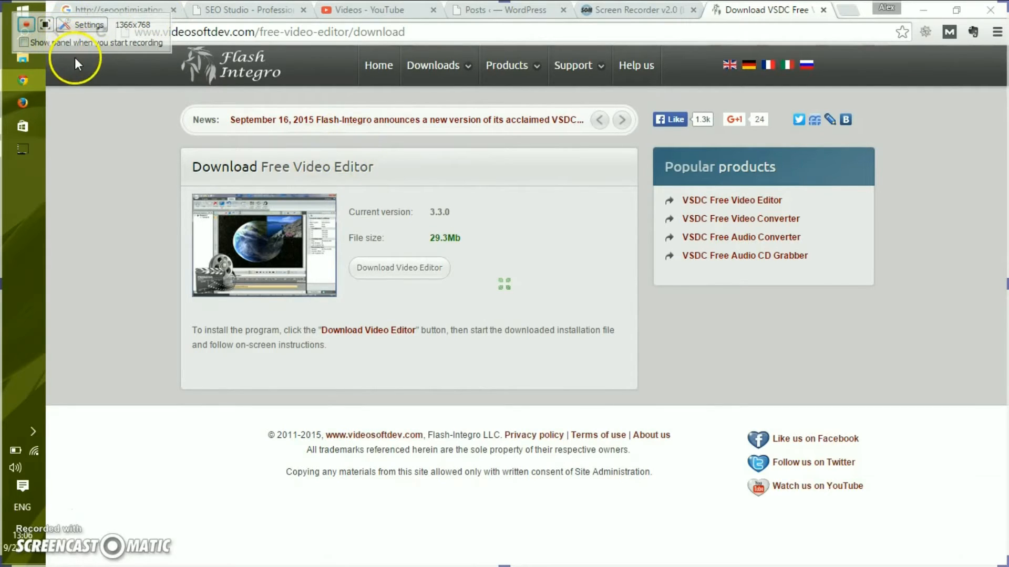
mouse_move(135, 80)
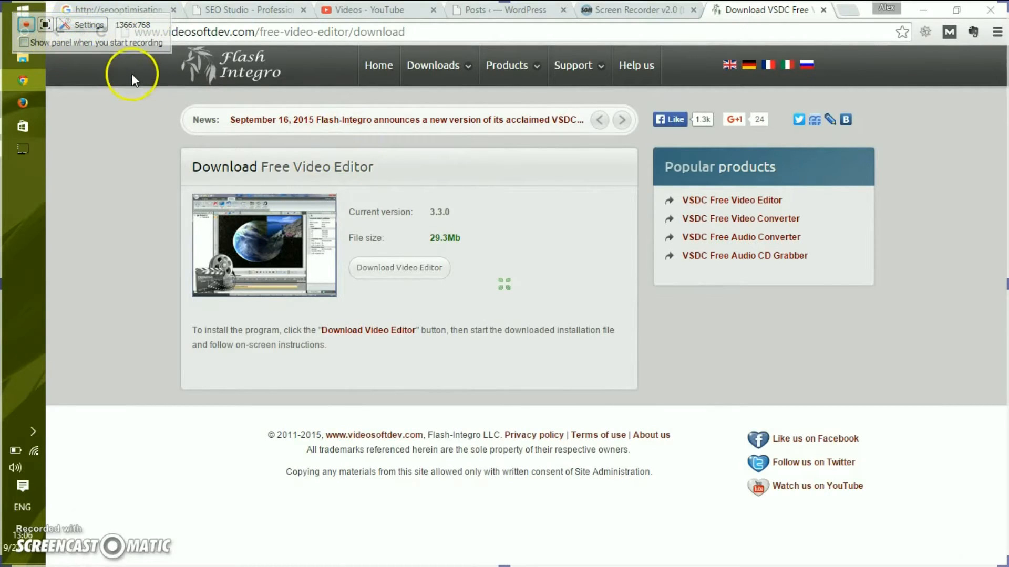
mouse_move(117, 96)
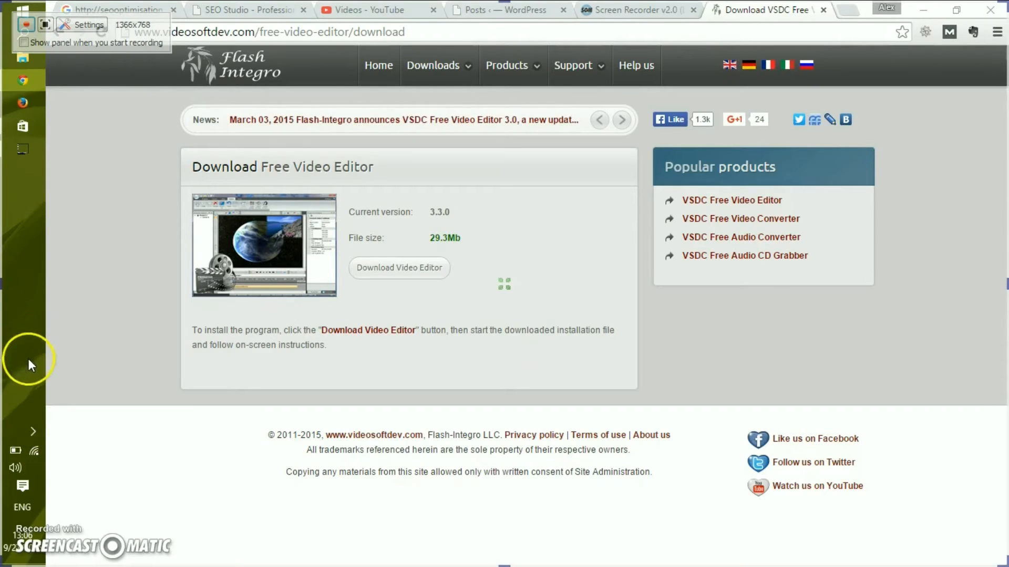
mouse_move(33, 423)
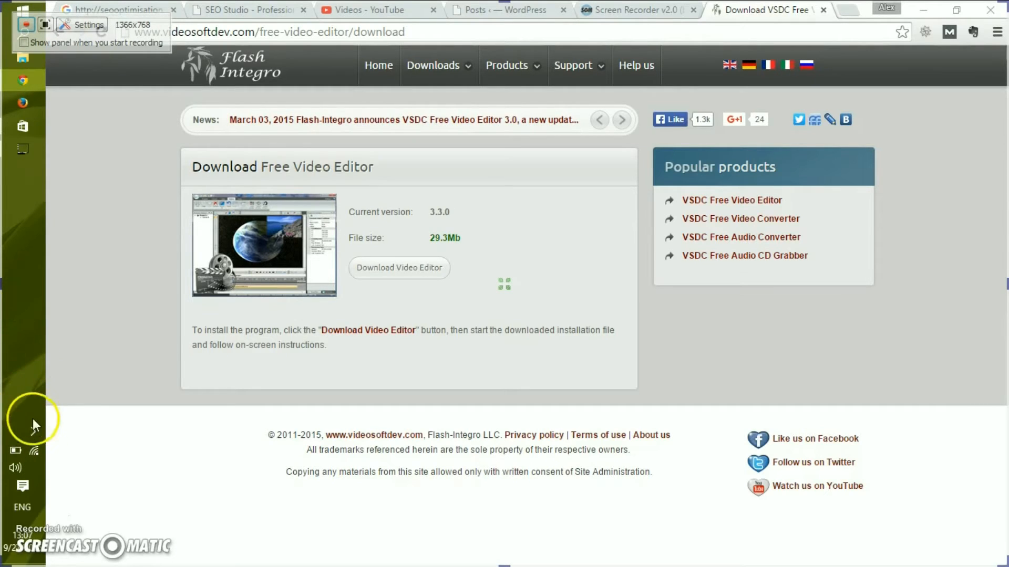
mouse_move(36, 299)
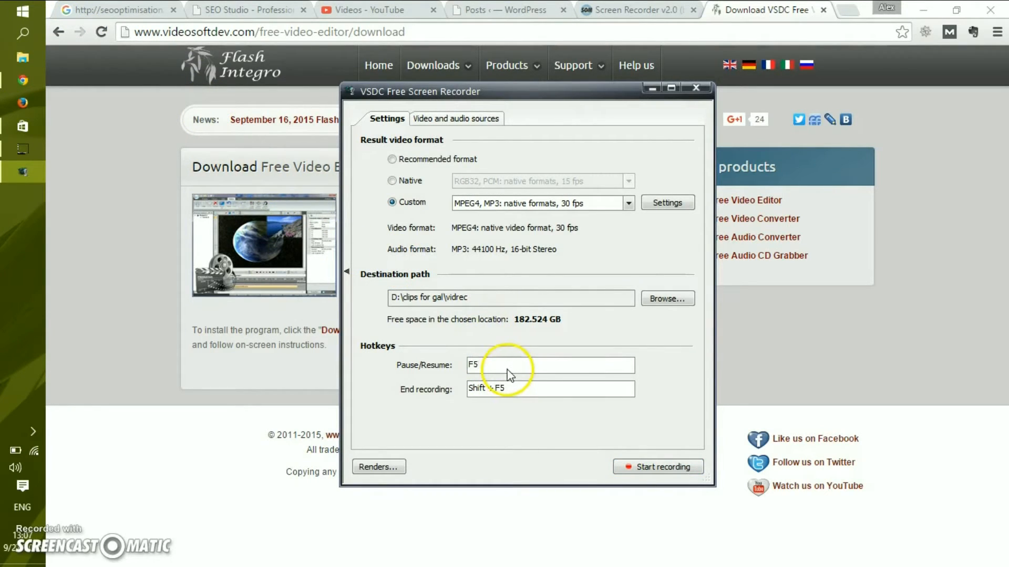
mouse_move(519, 370)
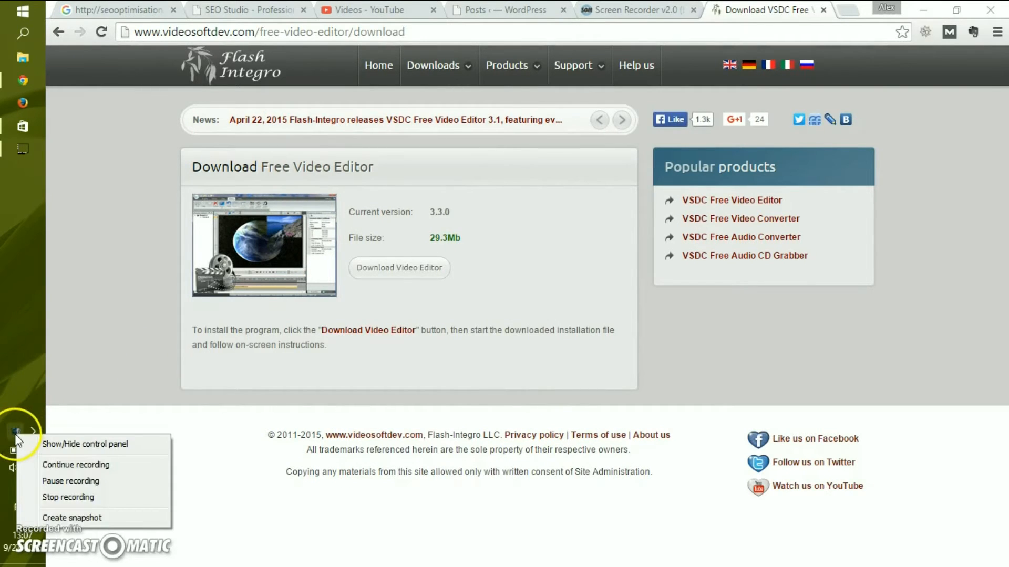
mouse_move(149, 467)
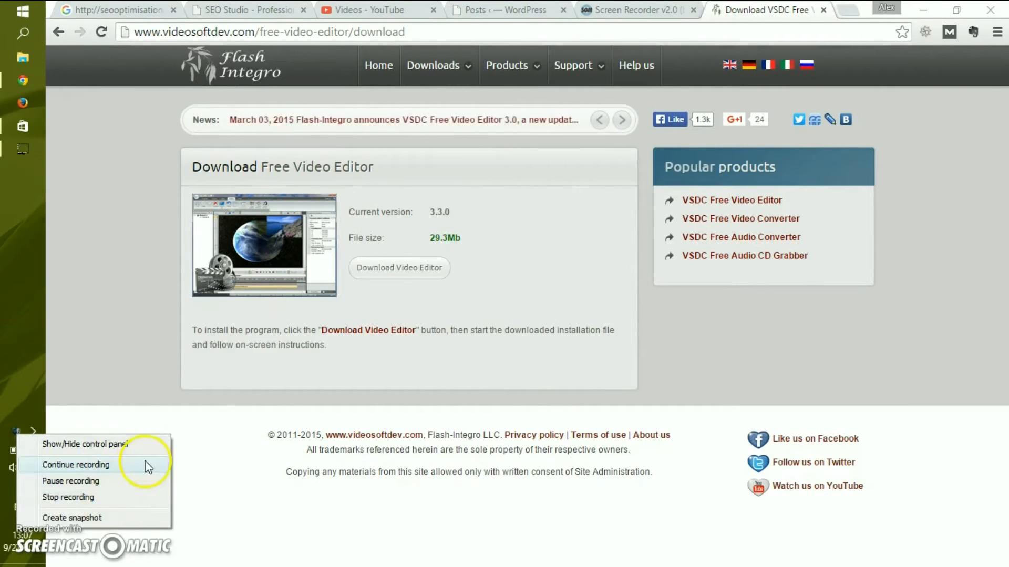
Step: Draw orange pencil marks over the download page, clear them and finish drawing
left_click(76, 464)
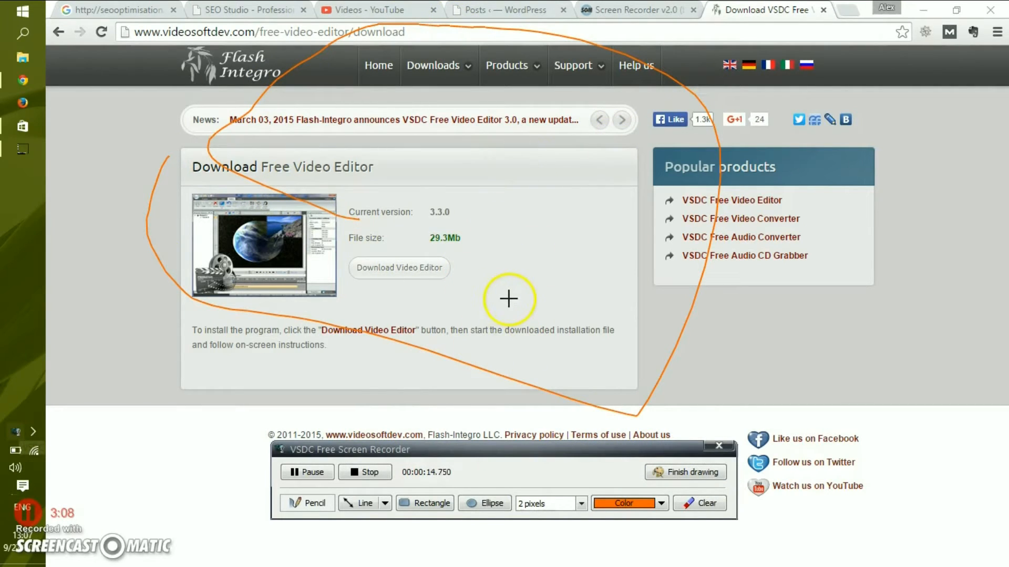
mouse_move(456, 292)
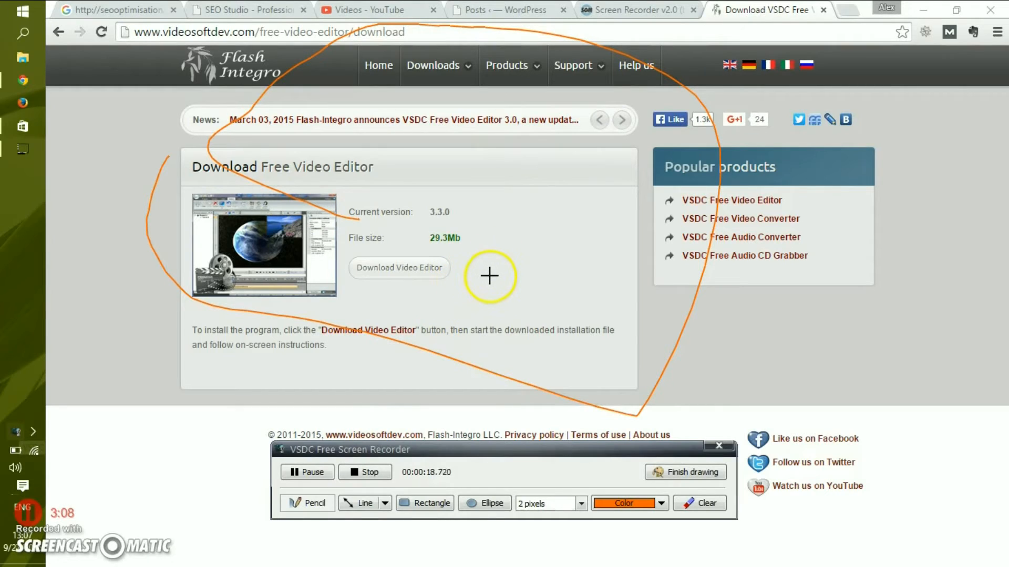
mouse_move(501, 250)
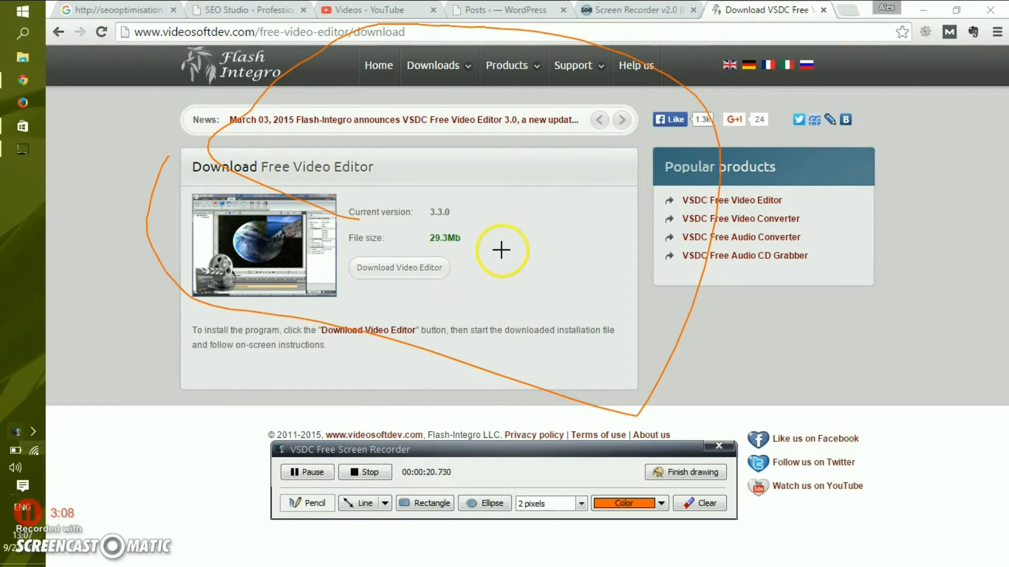
mouse_move(453, 297)
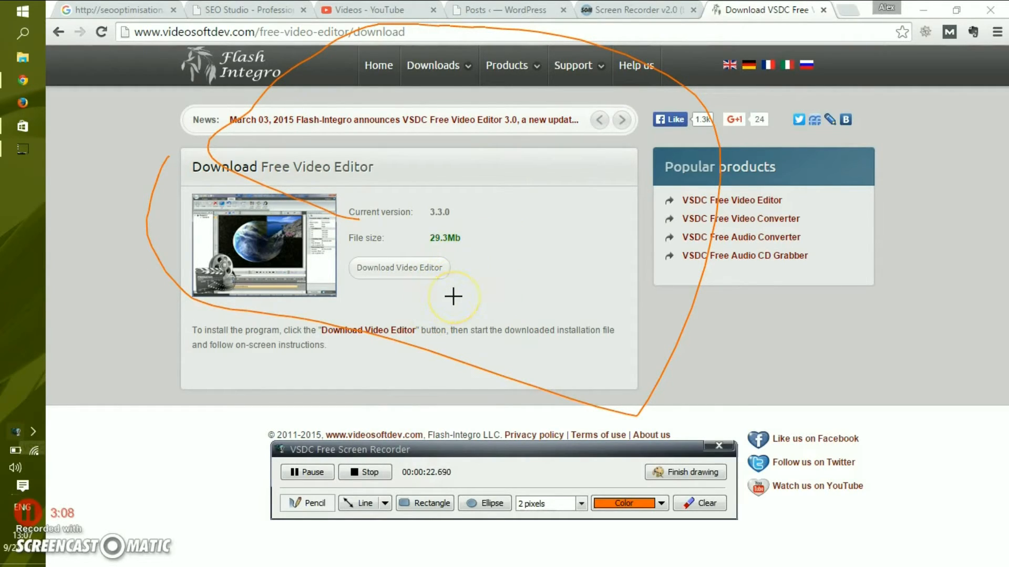
mouse_move(429, 292)
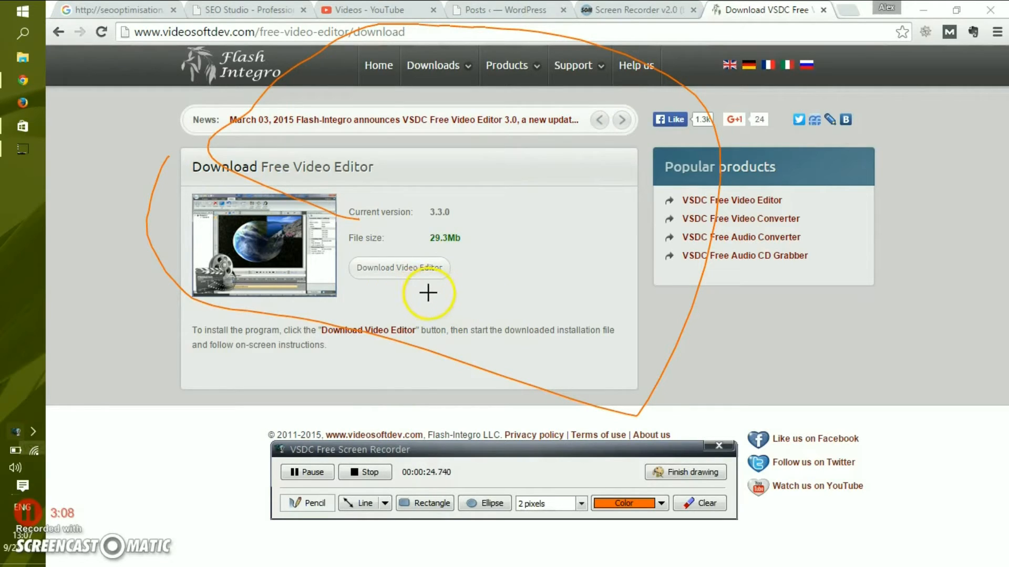
mouse_move(415, 422)
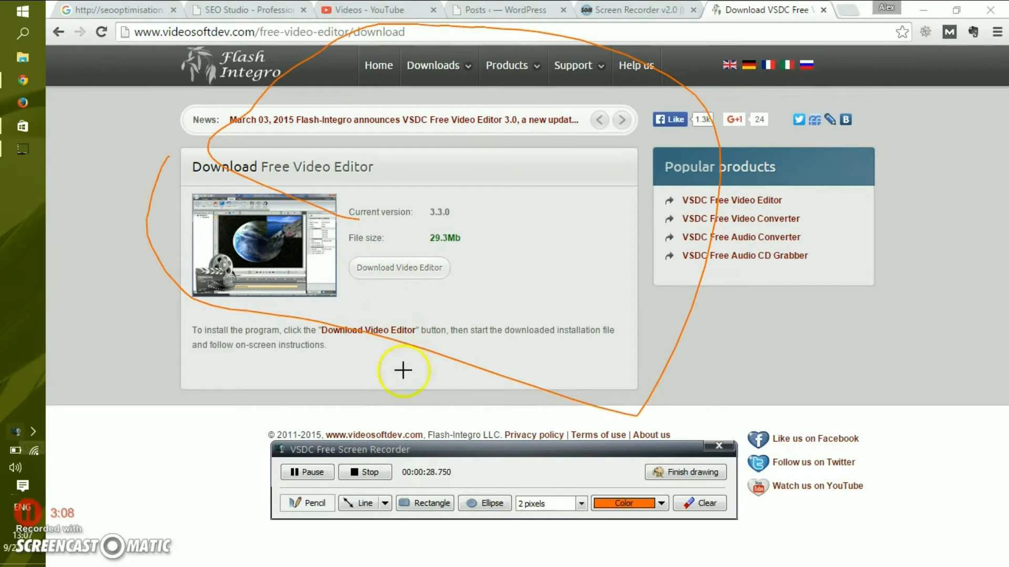
left_click(491, 504)
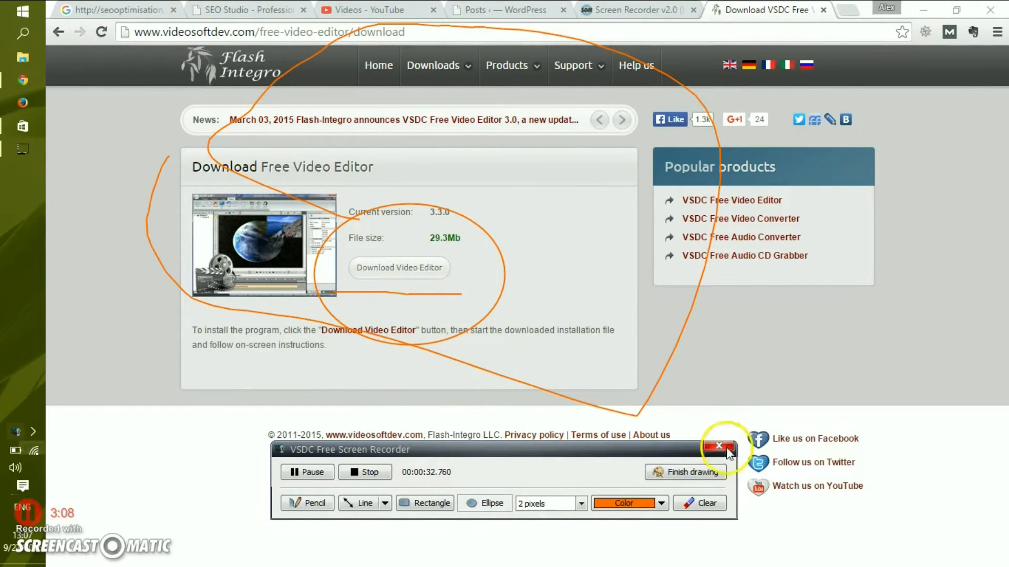
left_click(693, 473)
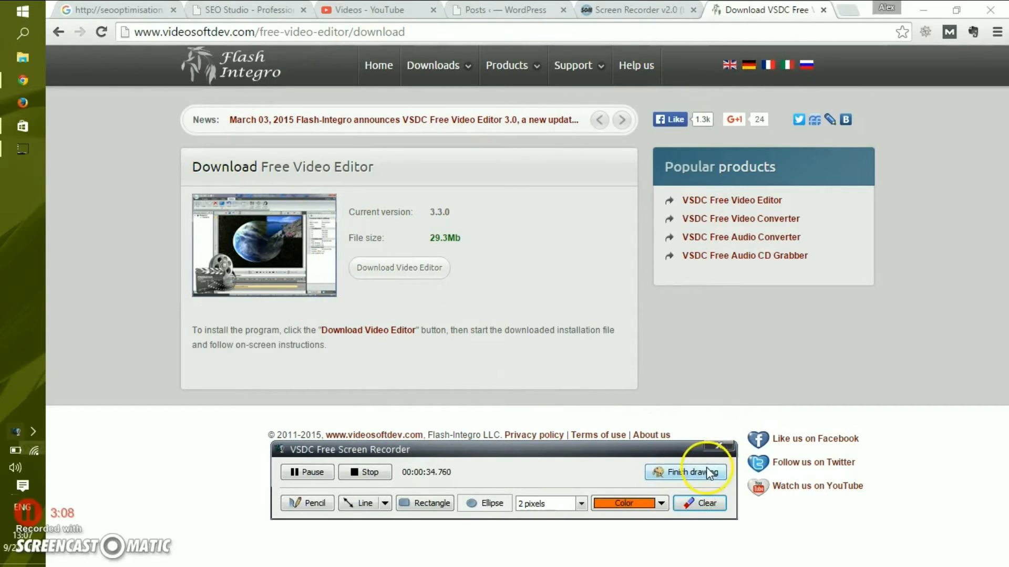
left_click(685, 473)
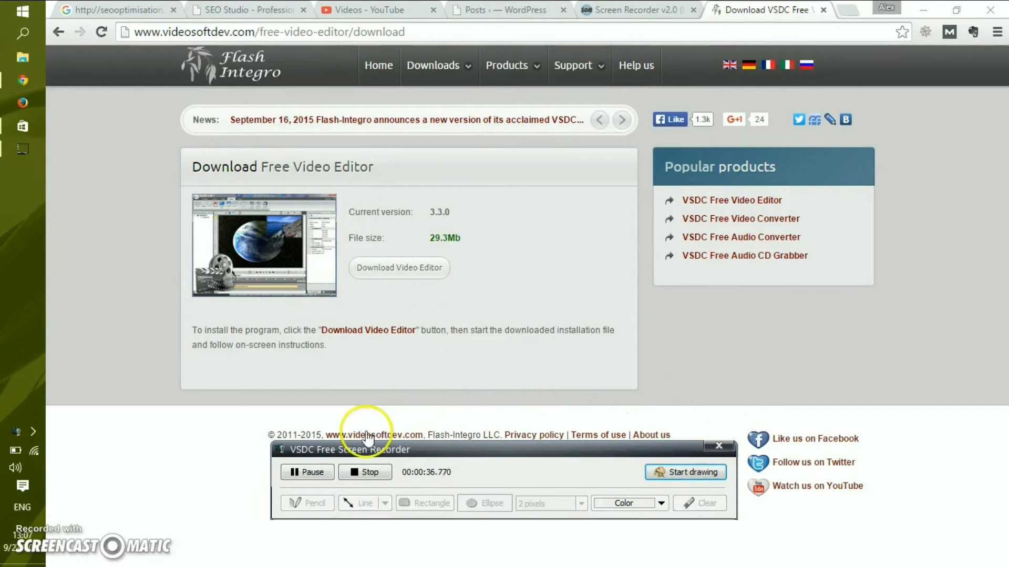
mouse_move(366, 481)
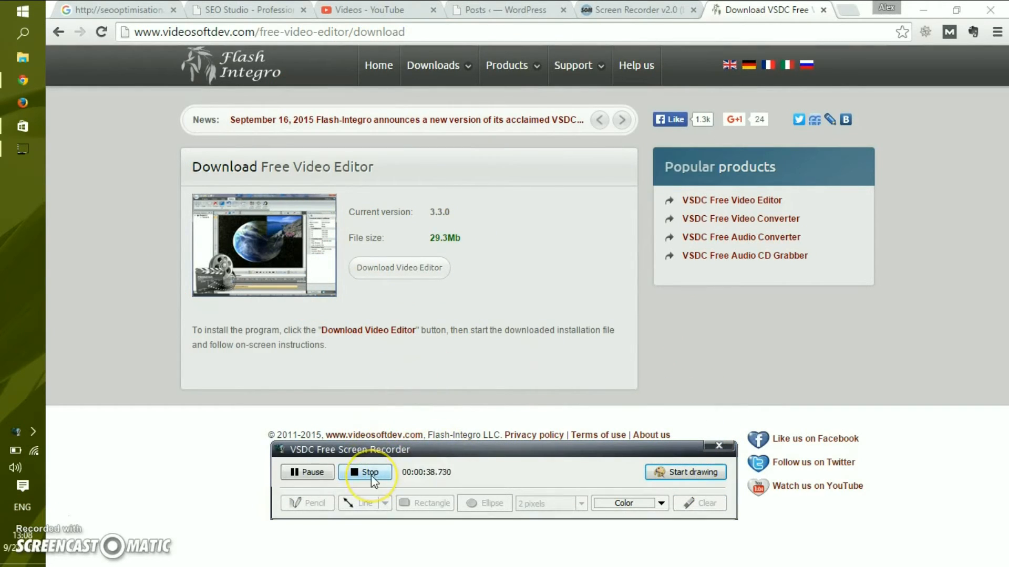
Step: Stop the recording, confirm 'Recording is completed!' and return to the recorder settings
left_click(370, 472)
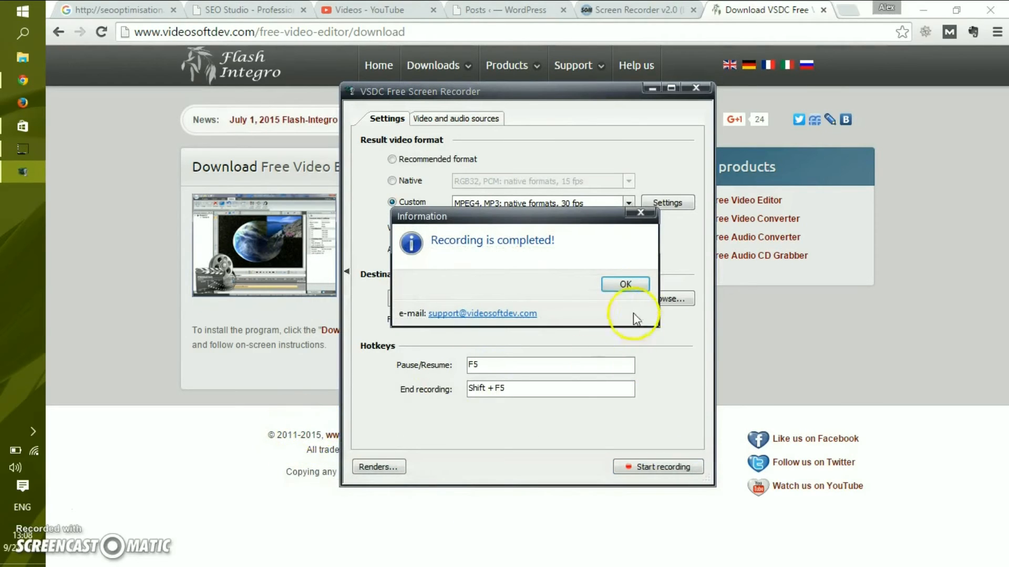
left_click(625, 284)
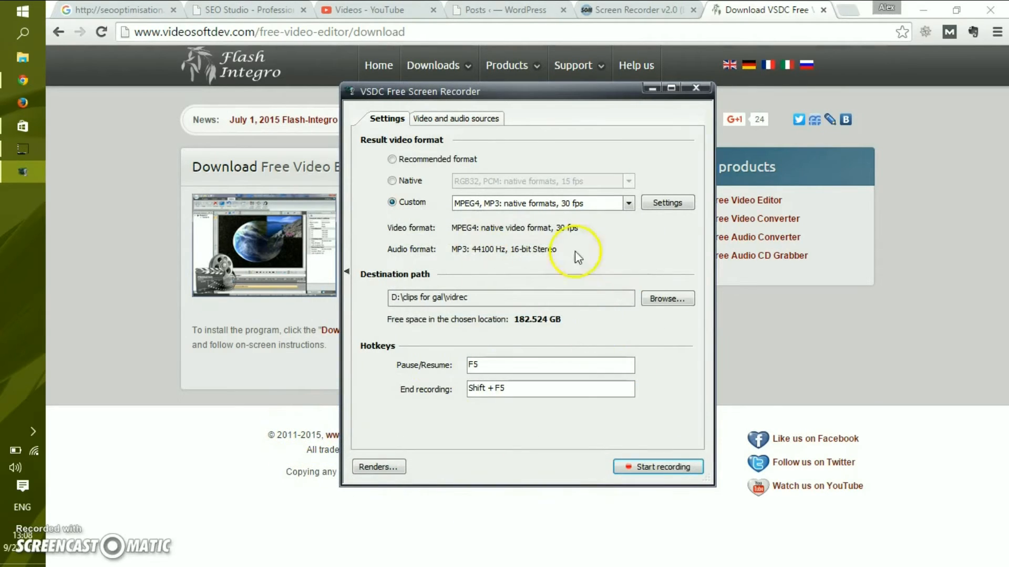
left_click(456, 119)
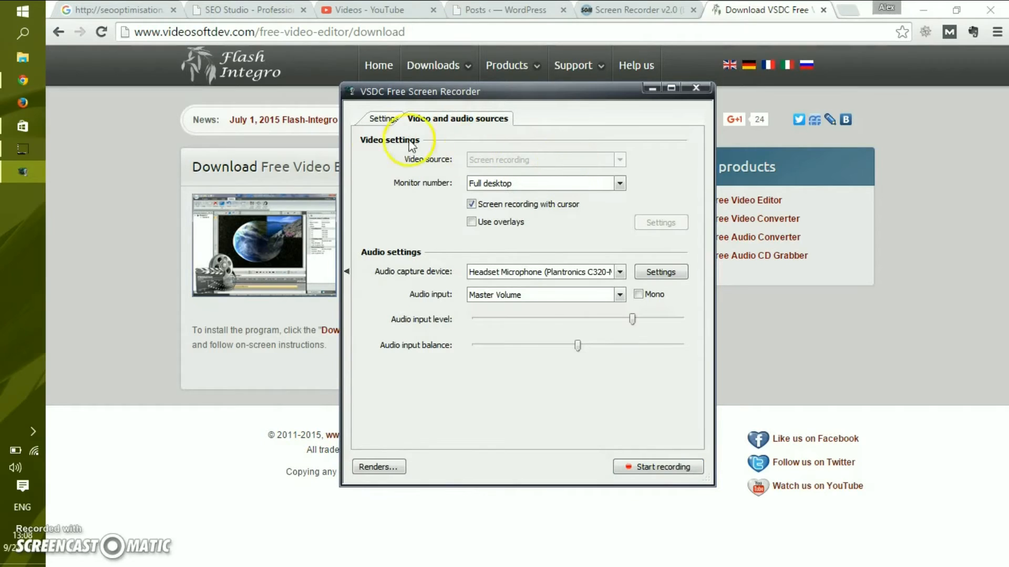
left_click(386, 117)
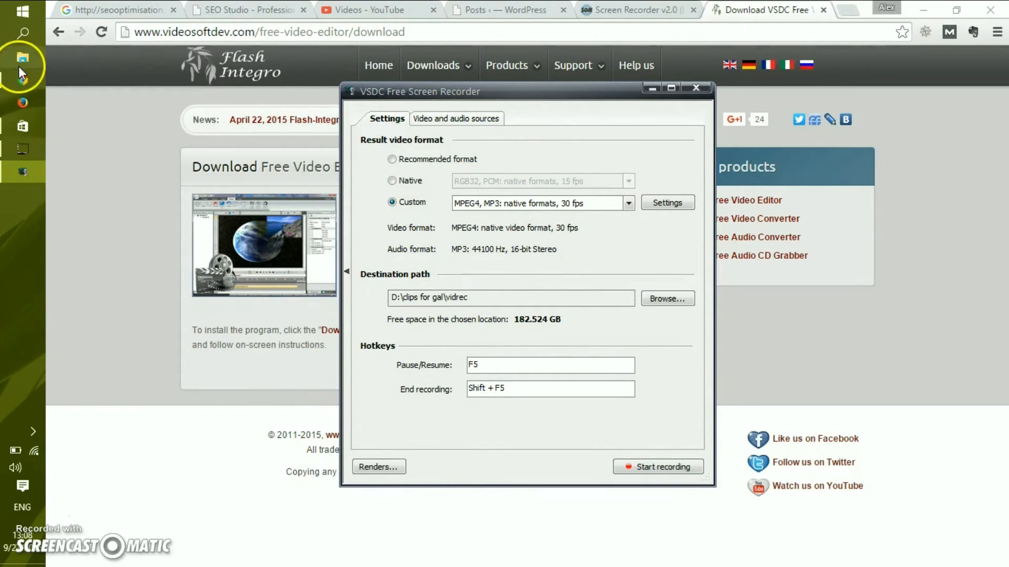
Step: Browse File Explorer to D:\clips for gal\vidrec showing record_000013.avi
left_click(19, 57)
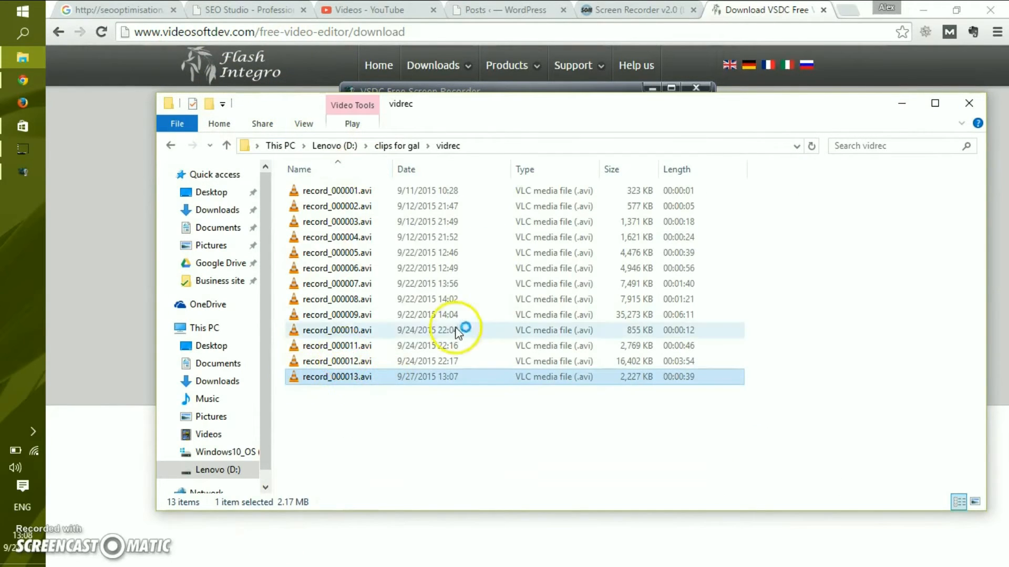
mouse_move(445, 313)
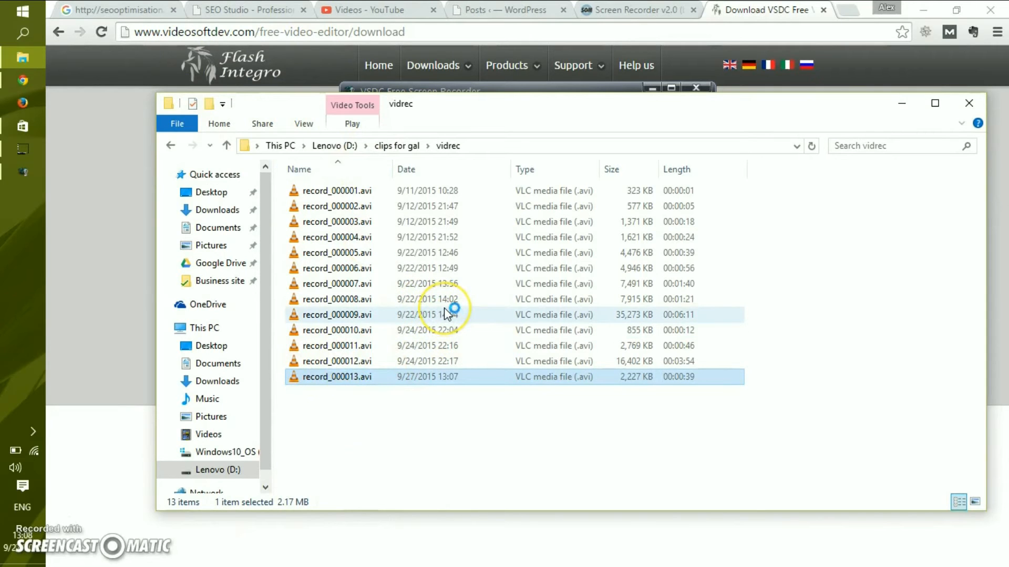
Step: Play record_000013.avi in VLC using 'Build index then play' for its broken index
double_click(336, 376)
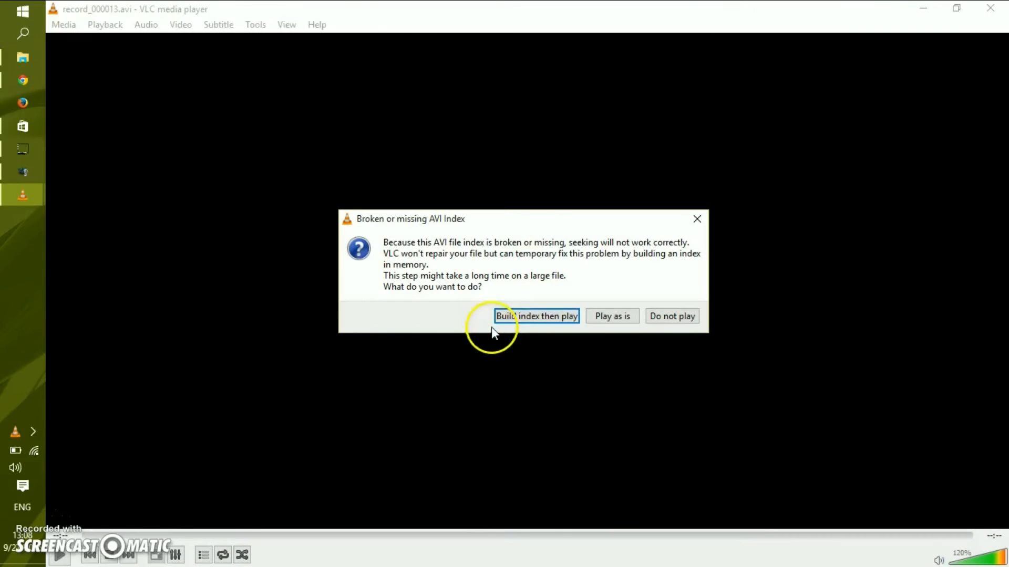
left_click(536, 316)
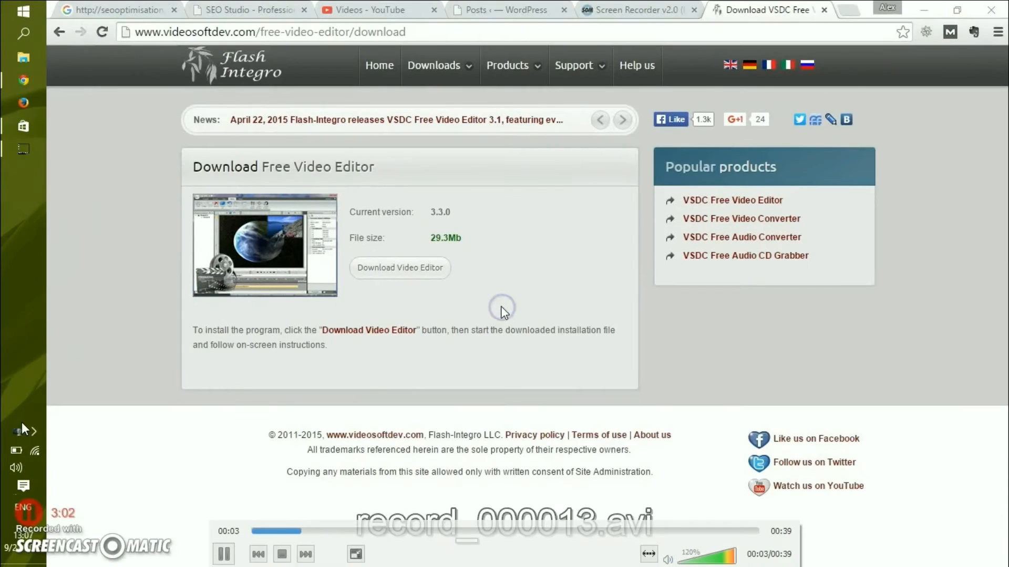
left_click(20, 429)
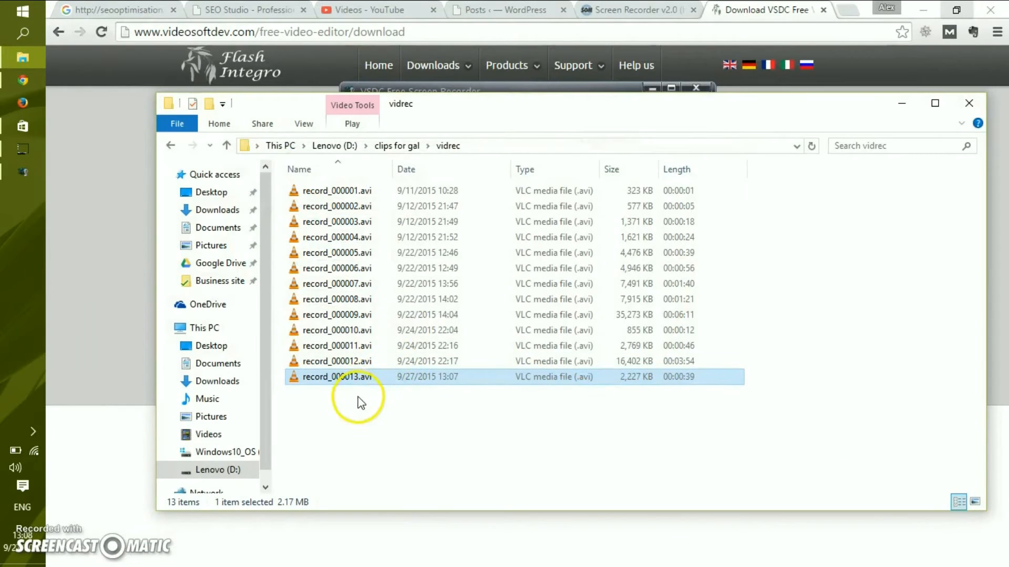
mouse_move(418, 399)
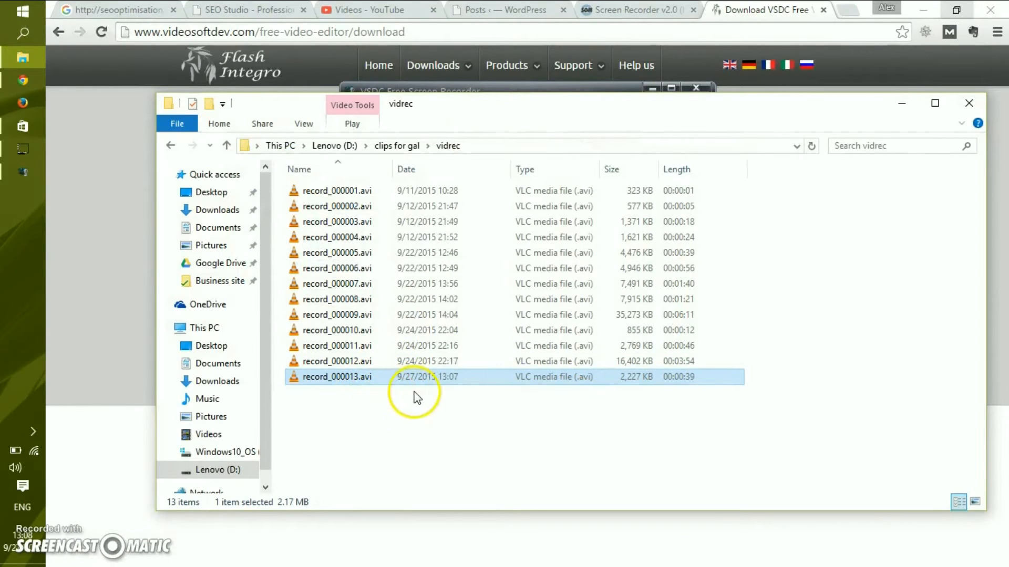
mouse_move(690, 380)
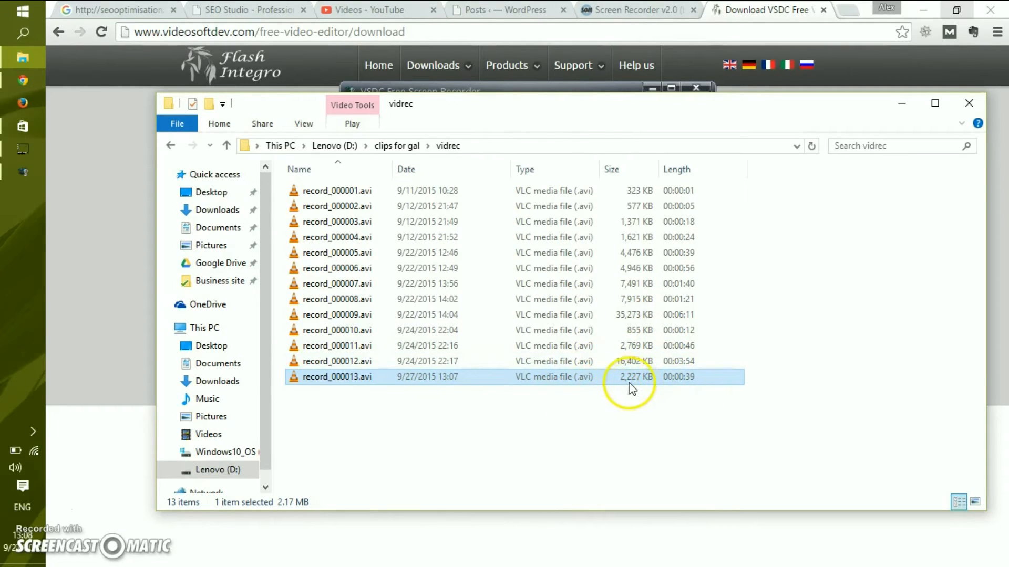
mouse_move(519, 422)
type("vid")
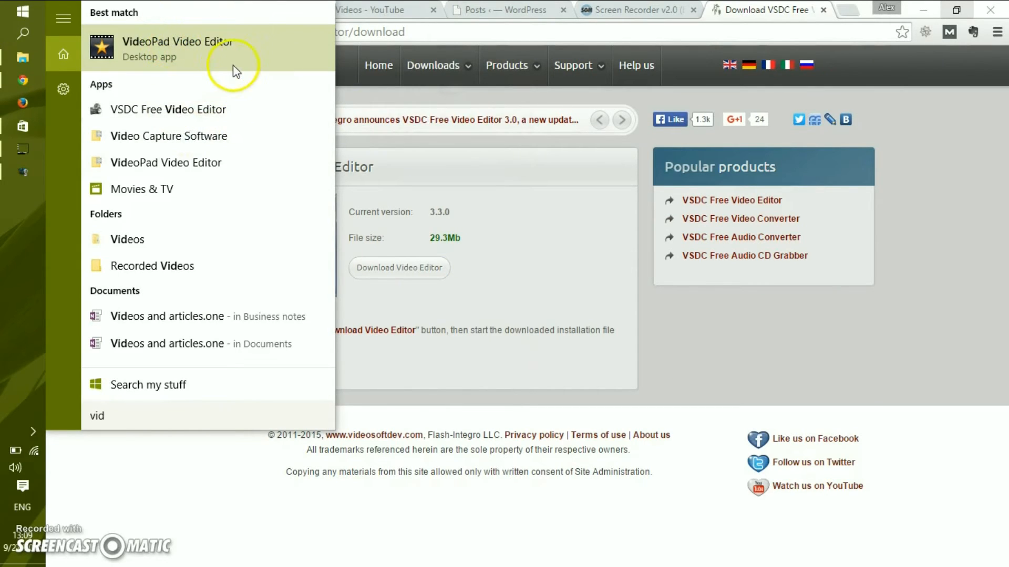
Step: Launch VideoPad Video Editor from the Start menu's best match
left_click(439, 65)
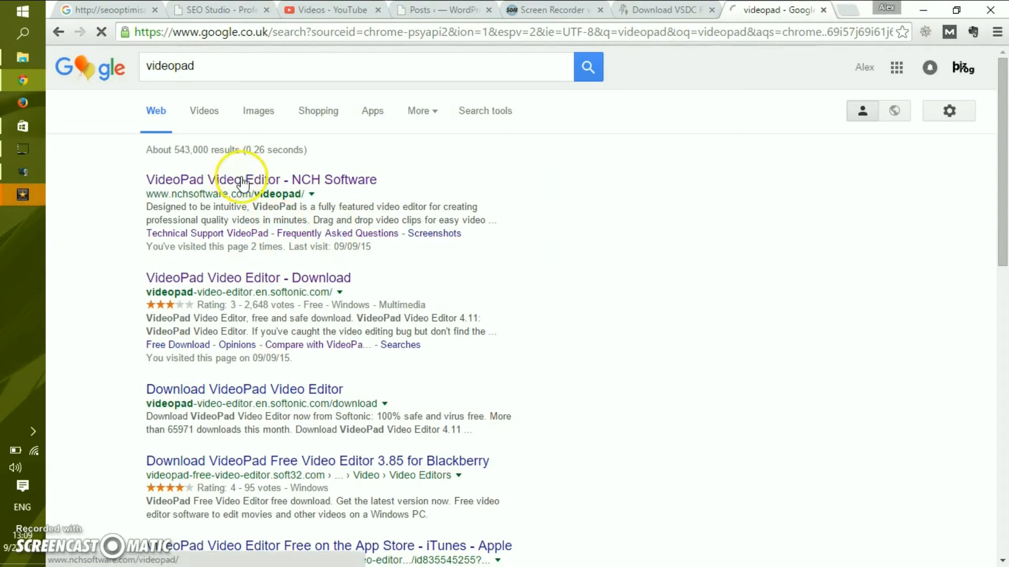
Step: Show the NCH VideoPad page and highlight its 'download the free version here' offer
left_click(242, 180)
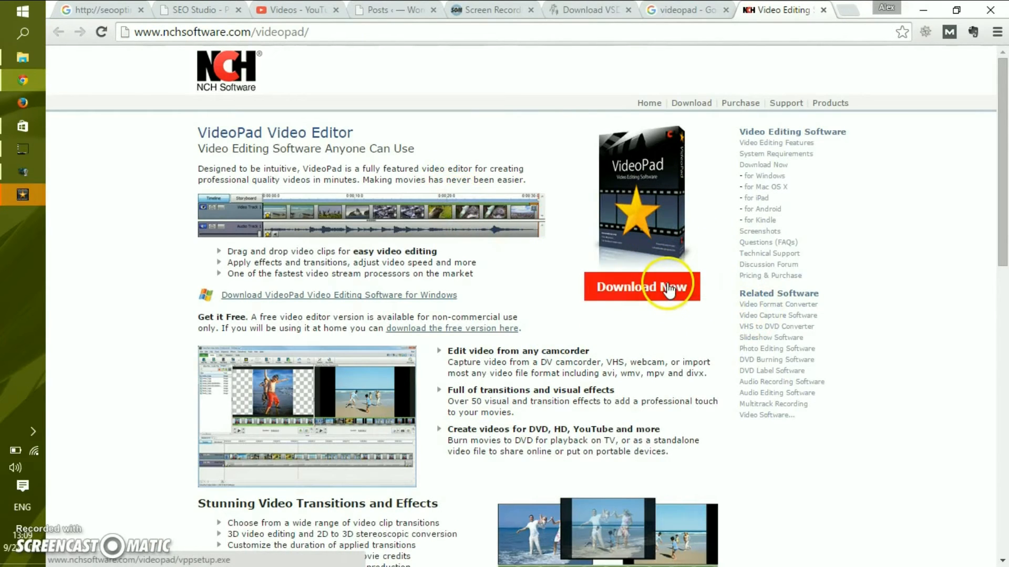
mouse_move(612, 273)
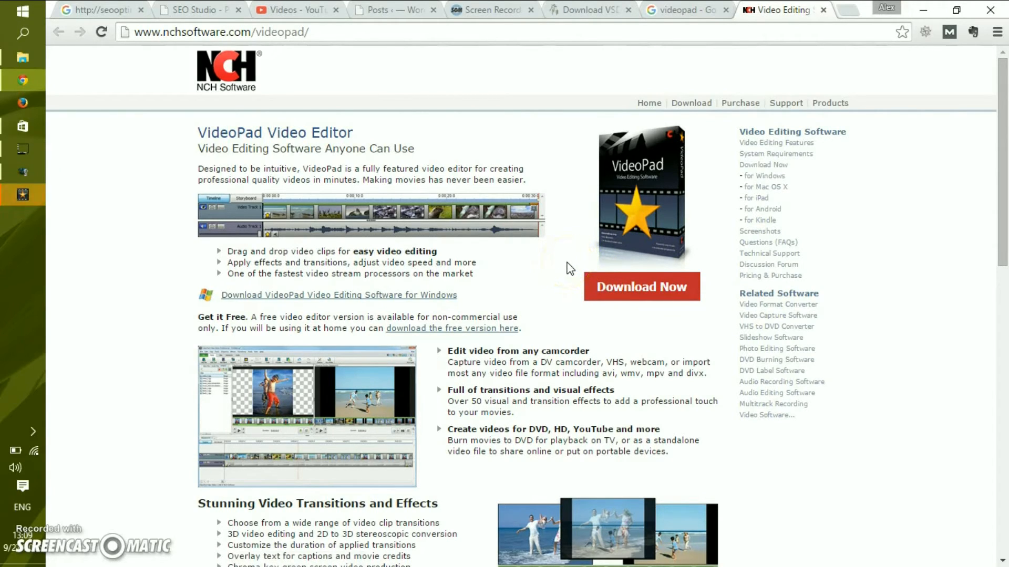
mouse_move(557, 291)
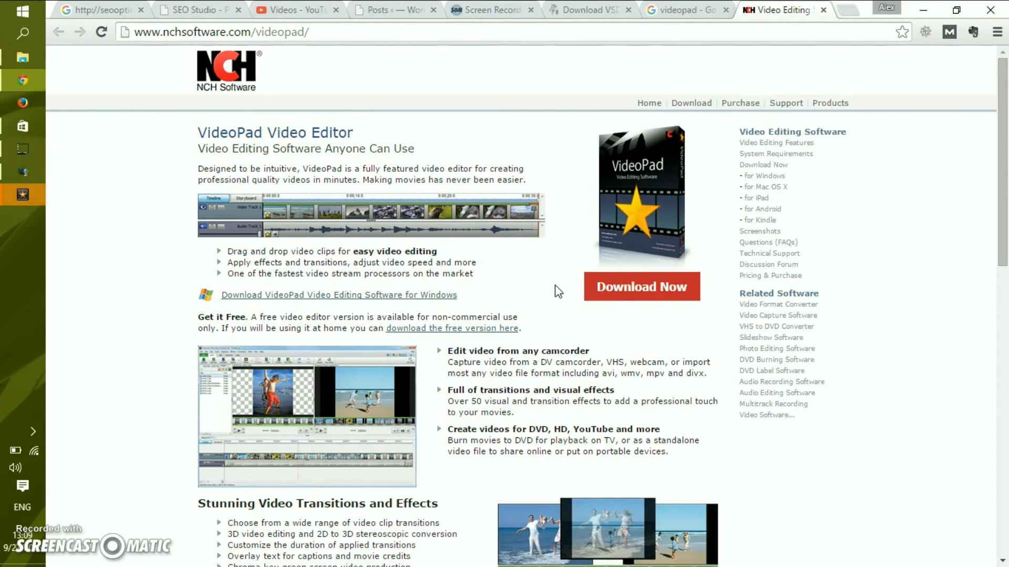
mouse_move(561, 287)
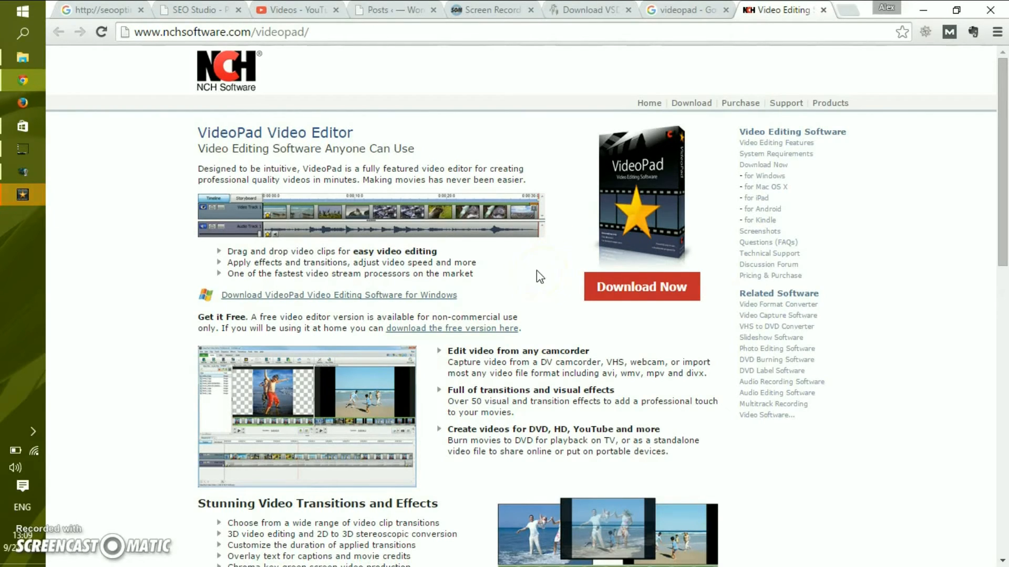
left_click(544, 281)
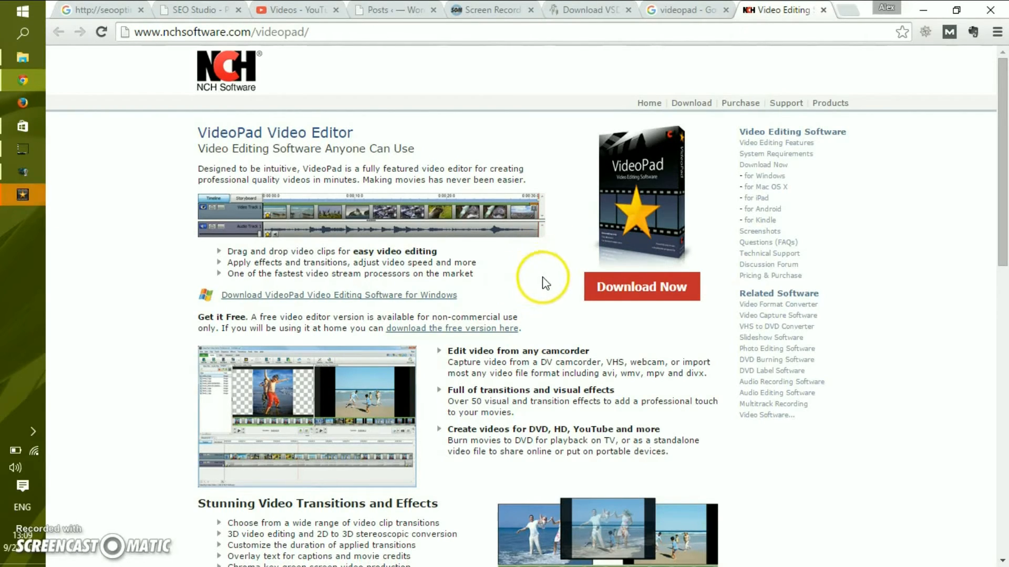
mouse_move(556, 291)
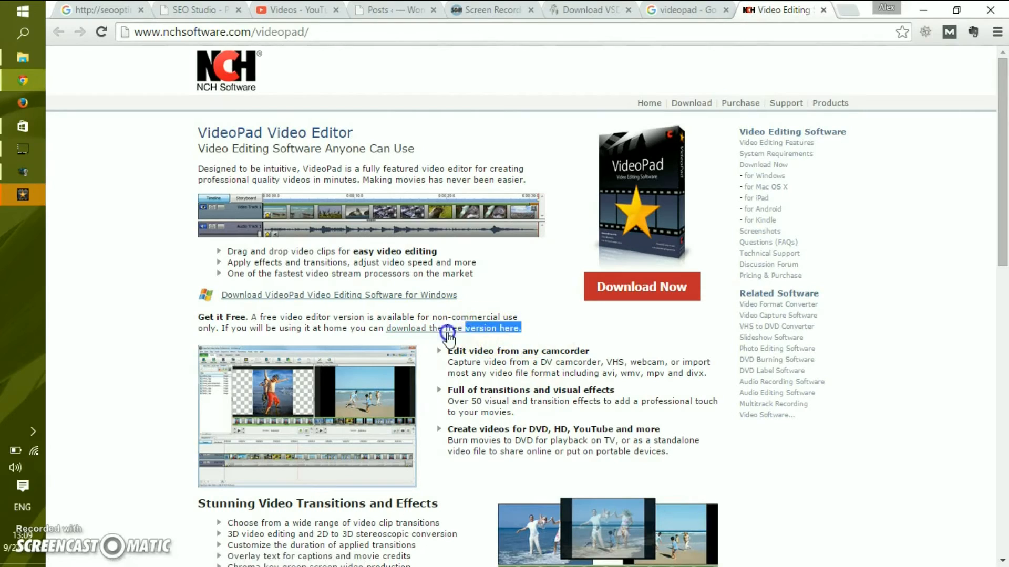
mouse_move(889, 204)
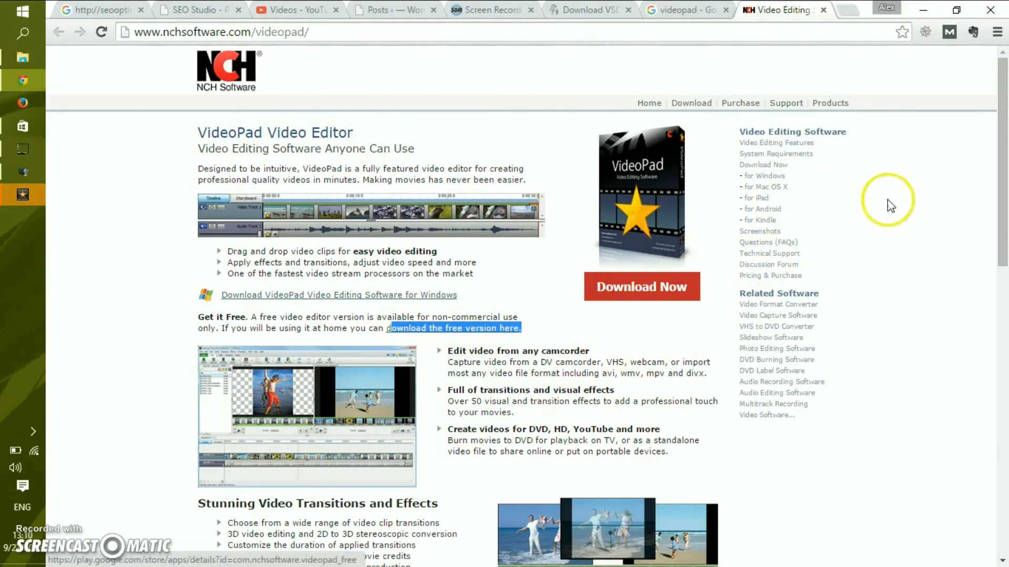
scroll("down", 3)
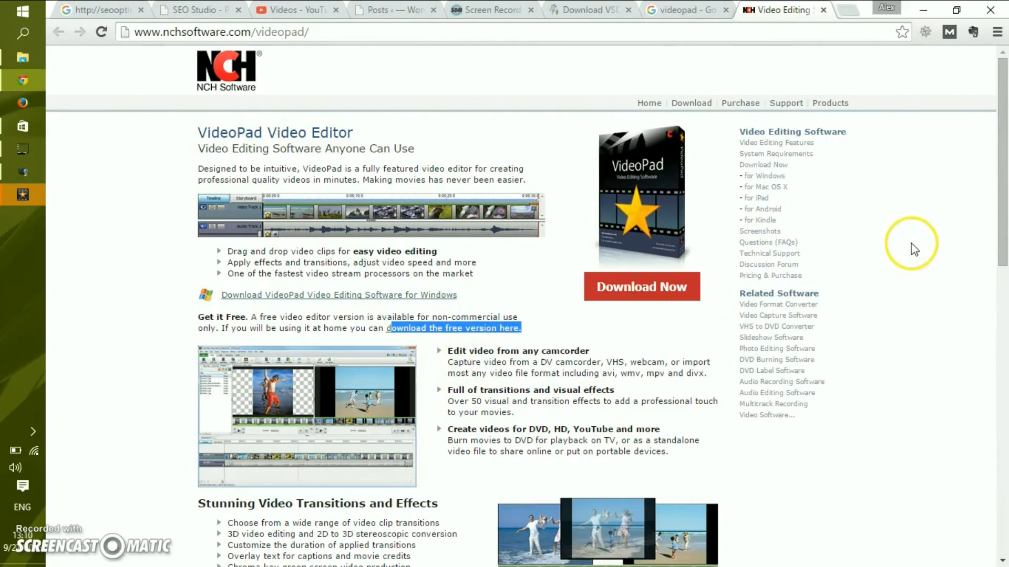
mouse_move(912, 250)
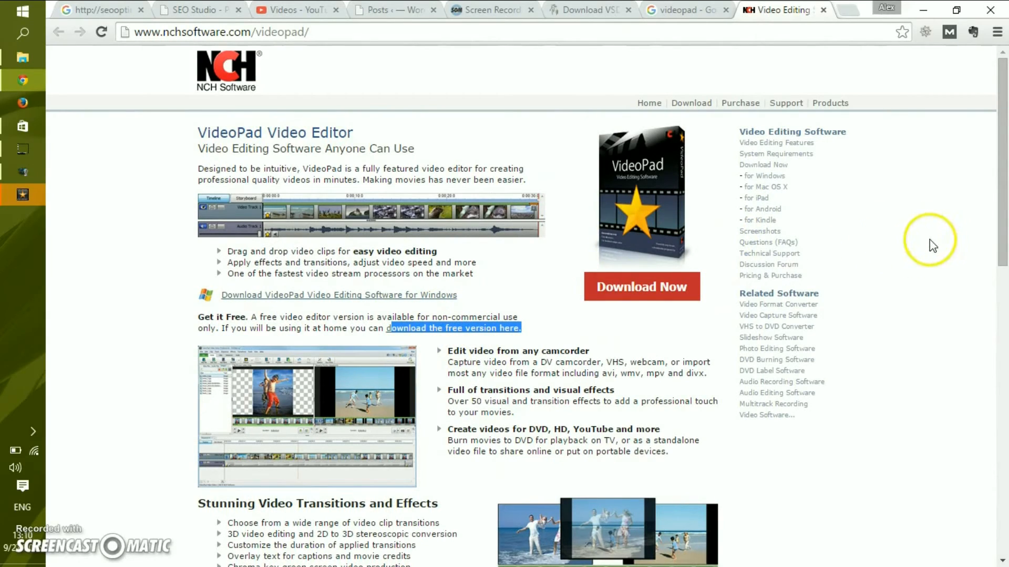
mouse_move(541, 329)
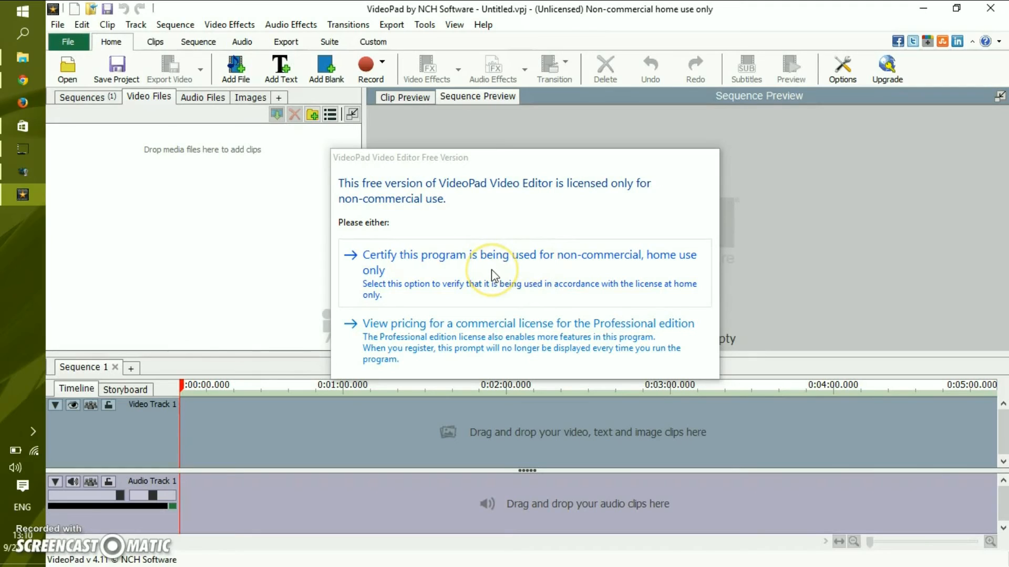
mouse_move(492, 275)
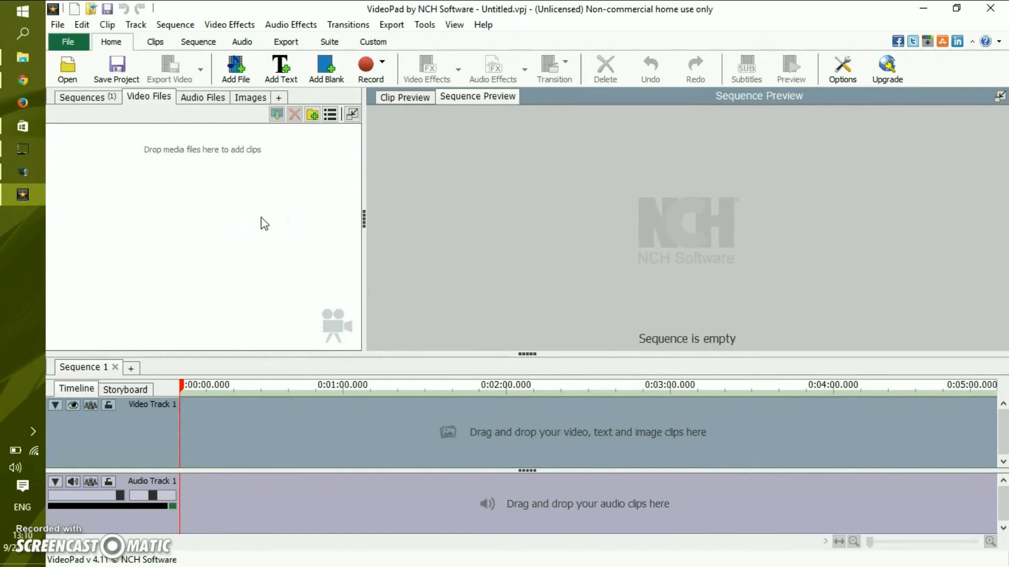
mouse_move(491, 178)
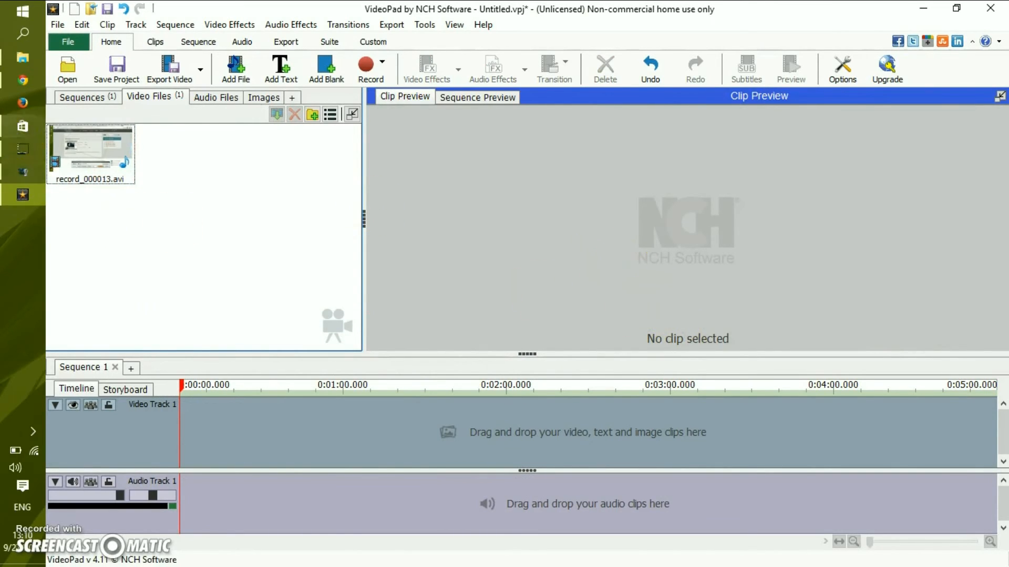
mouse_move(23, 82)
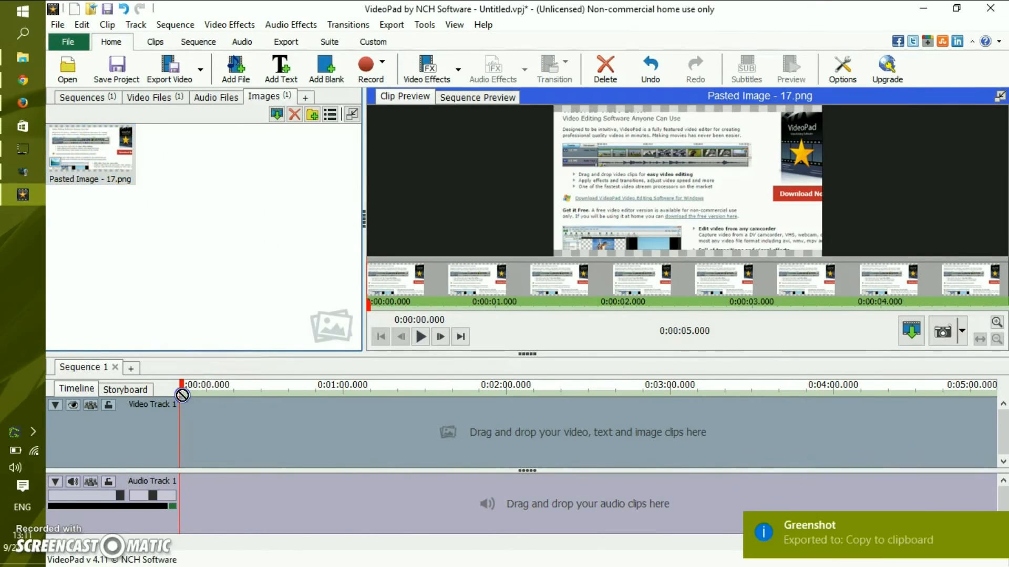
Step: Place the pasted screenshot and record_000013.avi onto stacked video tracks of Sequence 1
left_click_drag(91, 142, 187, 437)
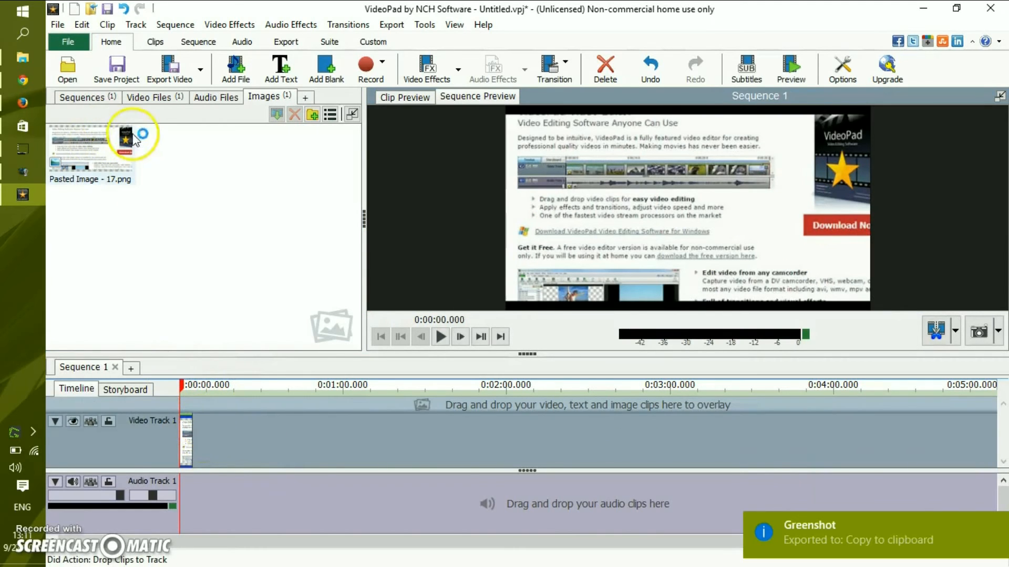
left_click(150, 96)
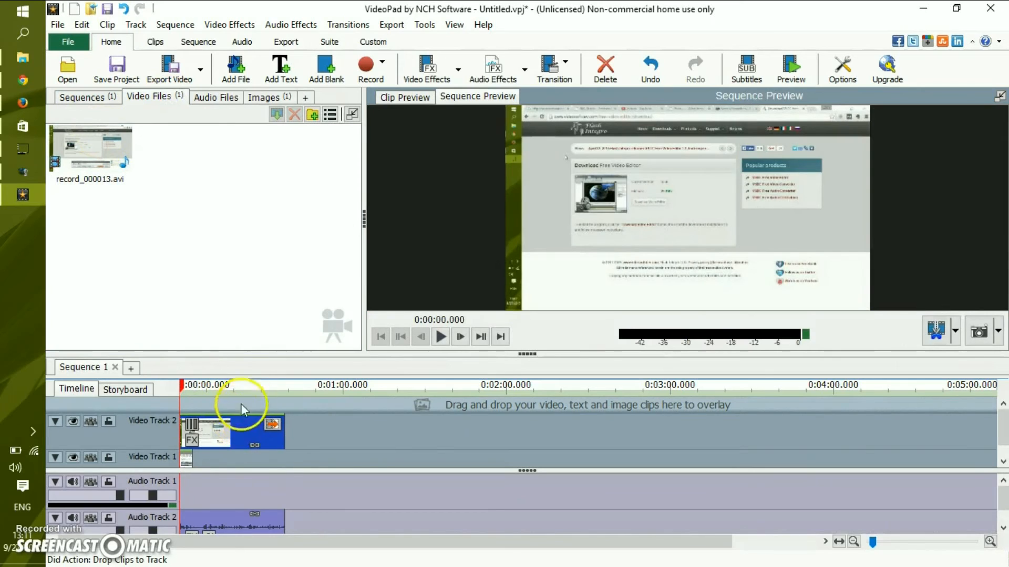
left_click(441, 336)
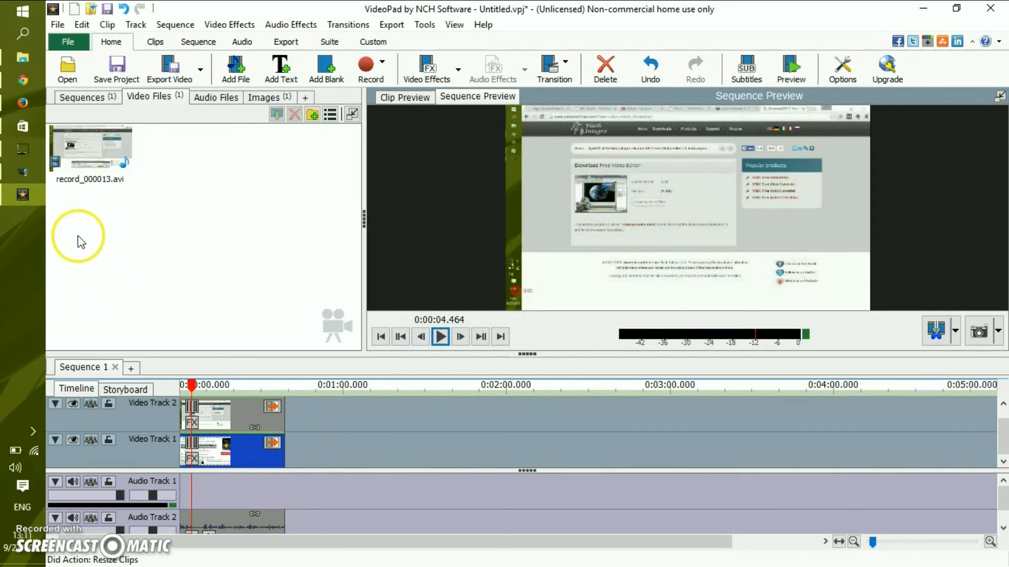
mouse_move(25, 246)
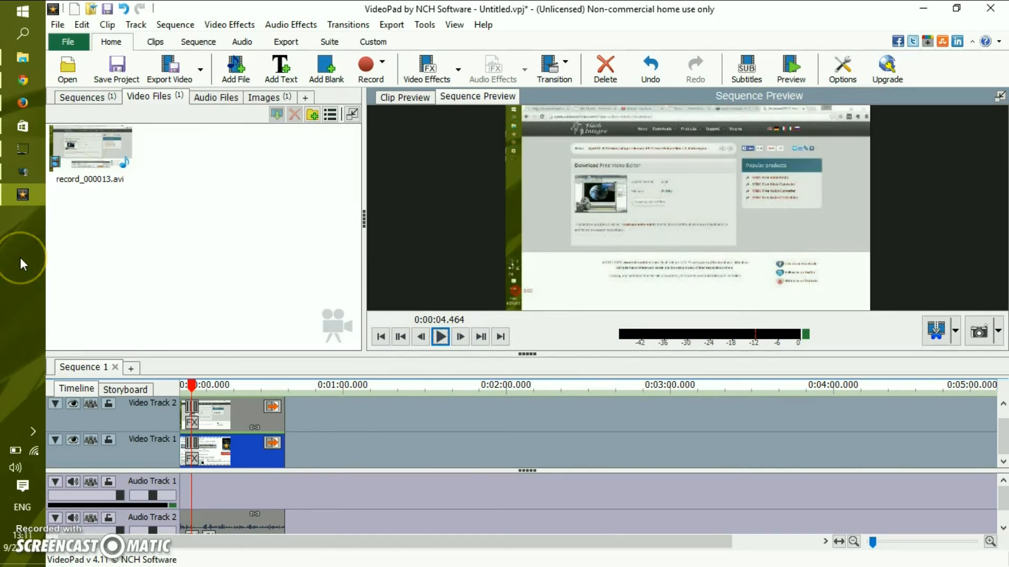
mouse_move(87, 246)
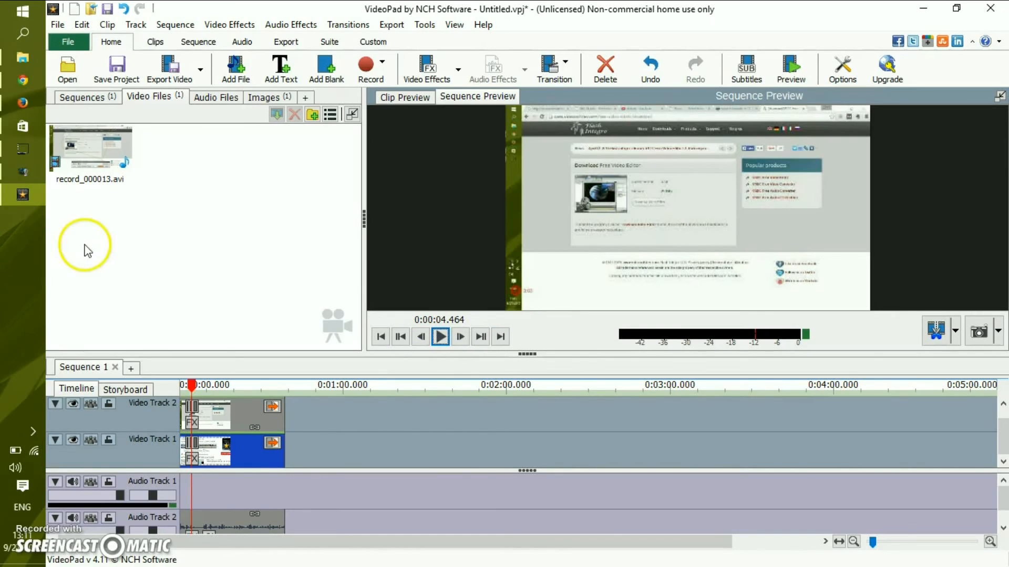
mouse_move(130, 255)
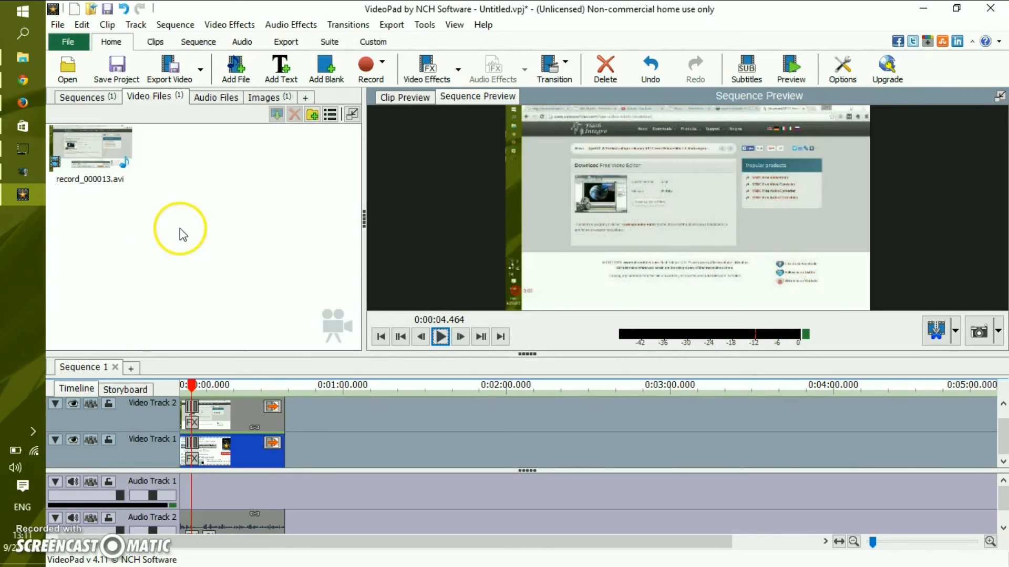
mouse_move(200, 244)
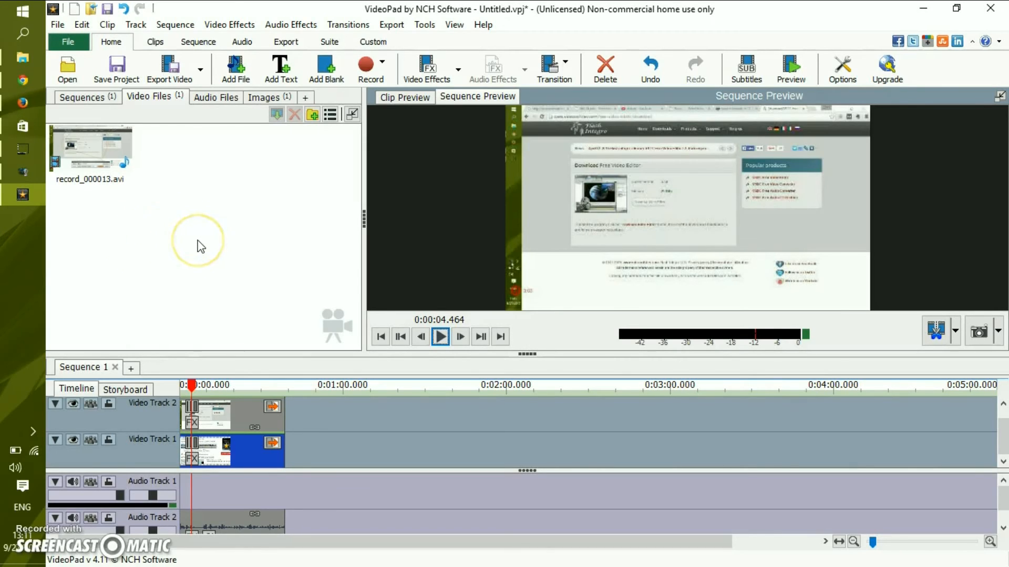
mouse_move(175, 248)
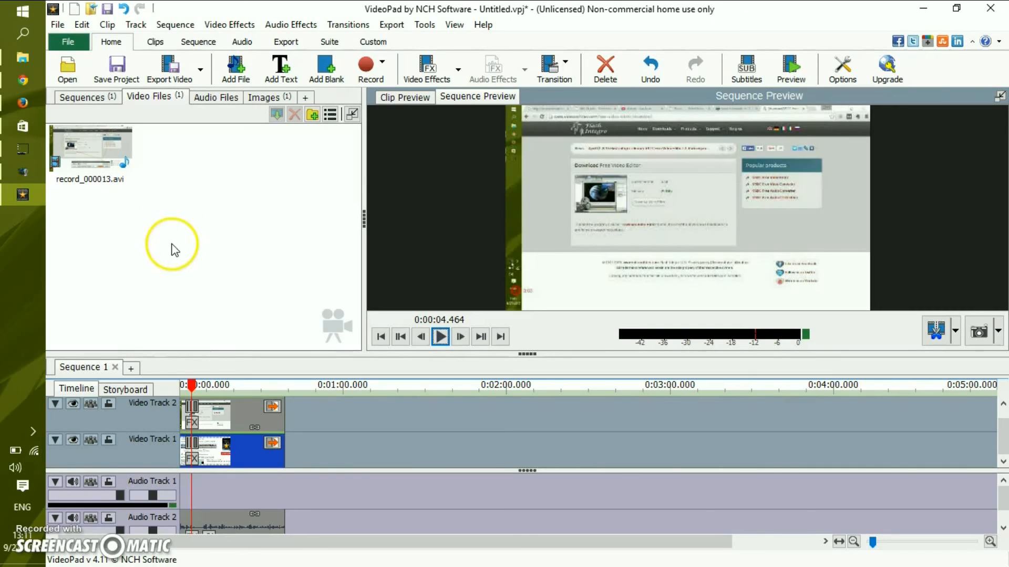
mouse_move(300, 142)
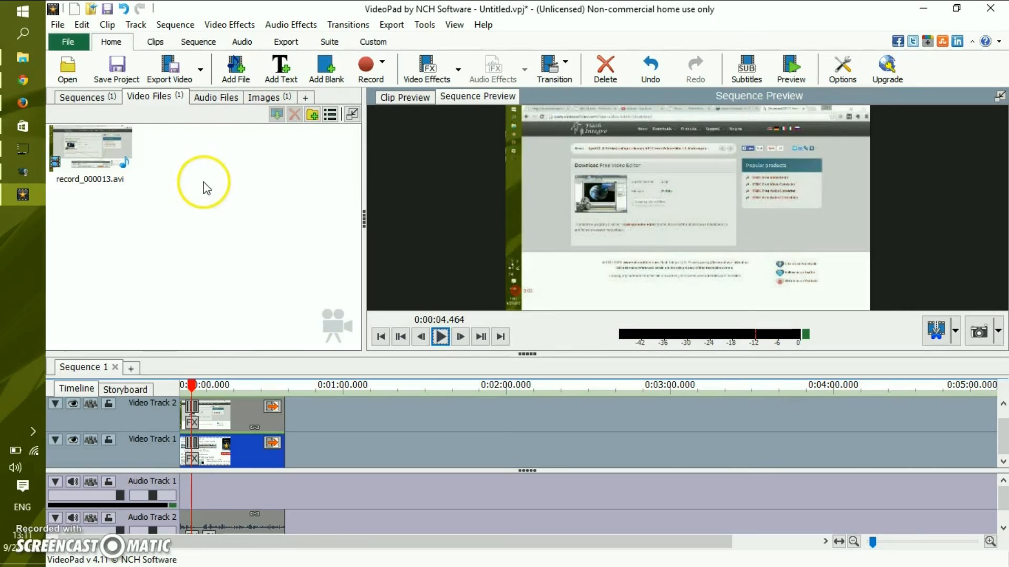
mouse_move(216, 216)
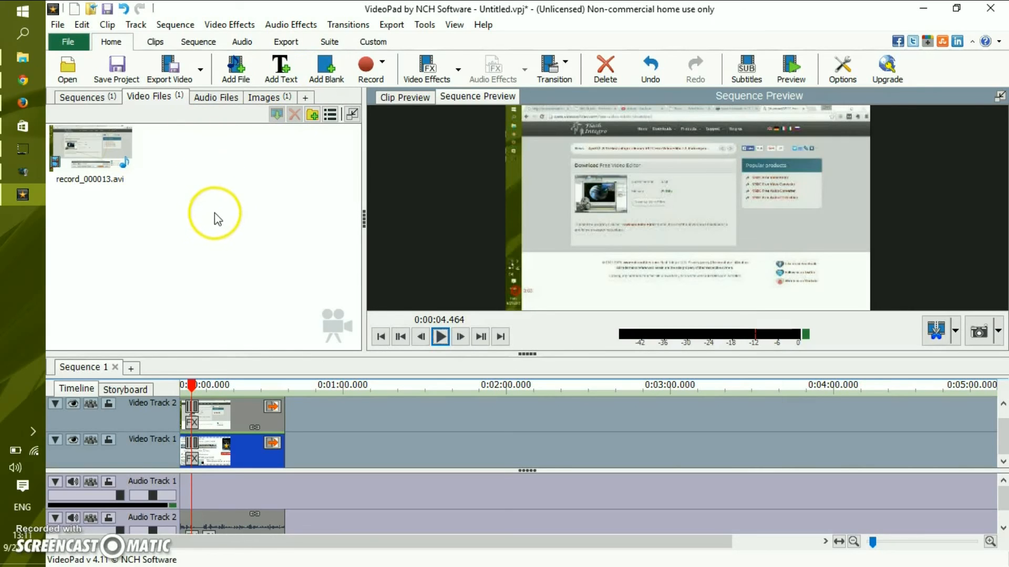
mouse_move(244, 195)
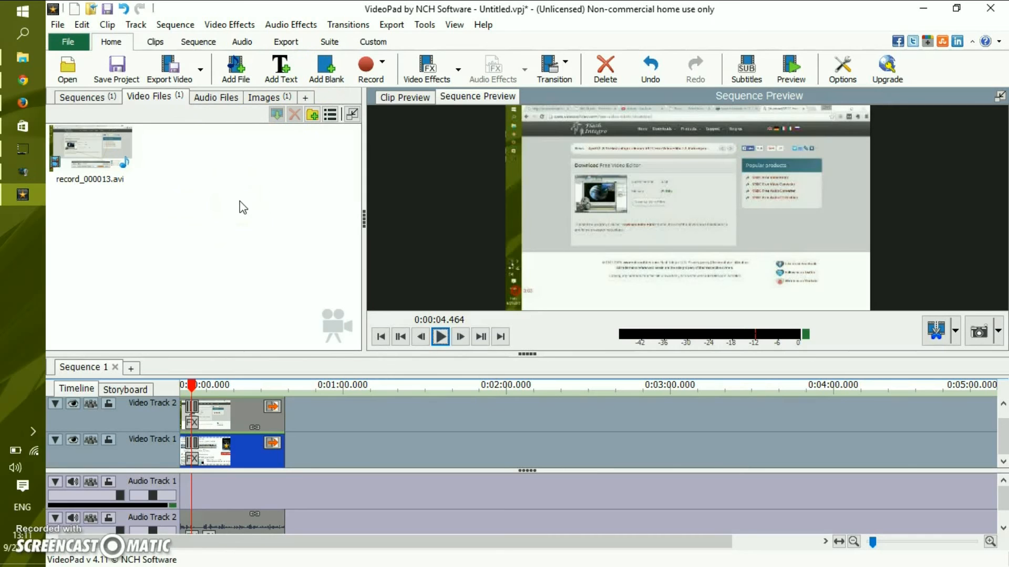
mouse_move(237, 214)
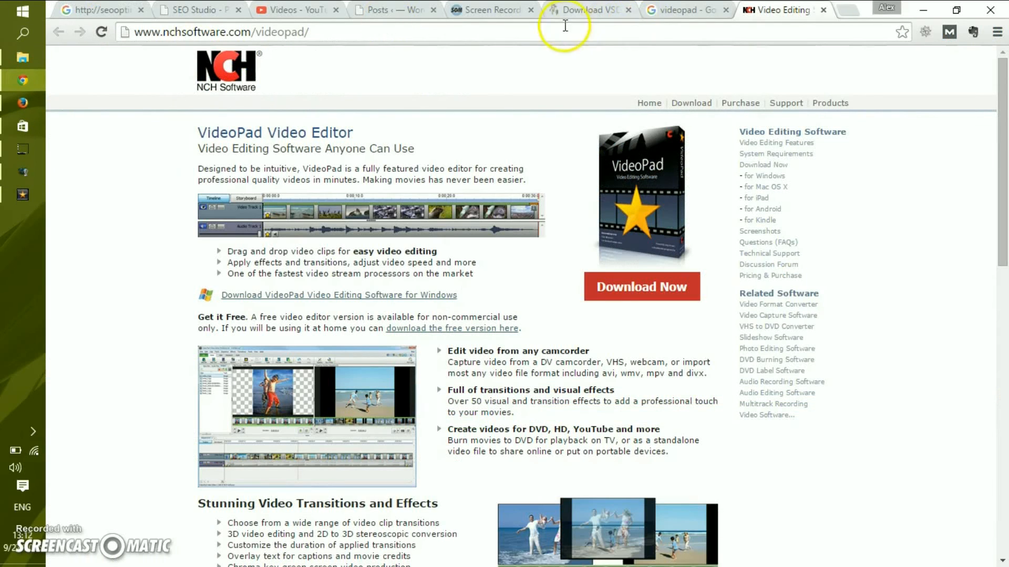
Step: Glance at the VSDC Free Video Editor download page, then return to the VideoPad page
left_click(586, 10)
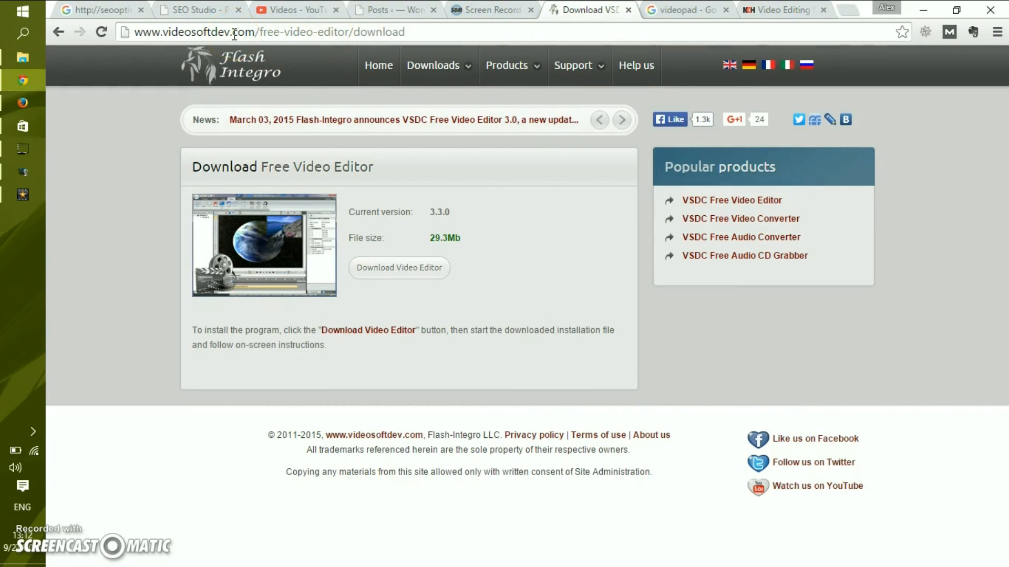
left_click(786, 10)
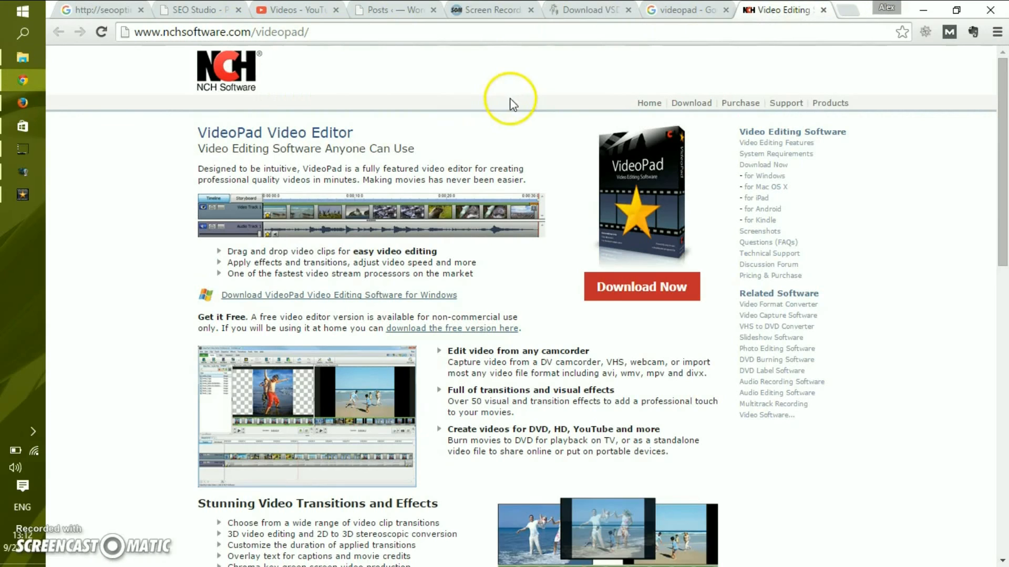
mouse_move(464, 80)
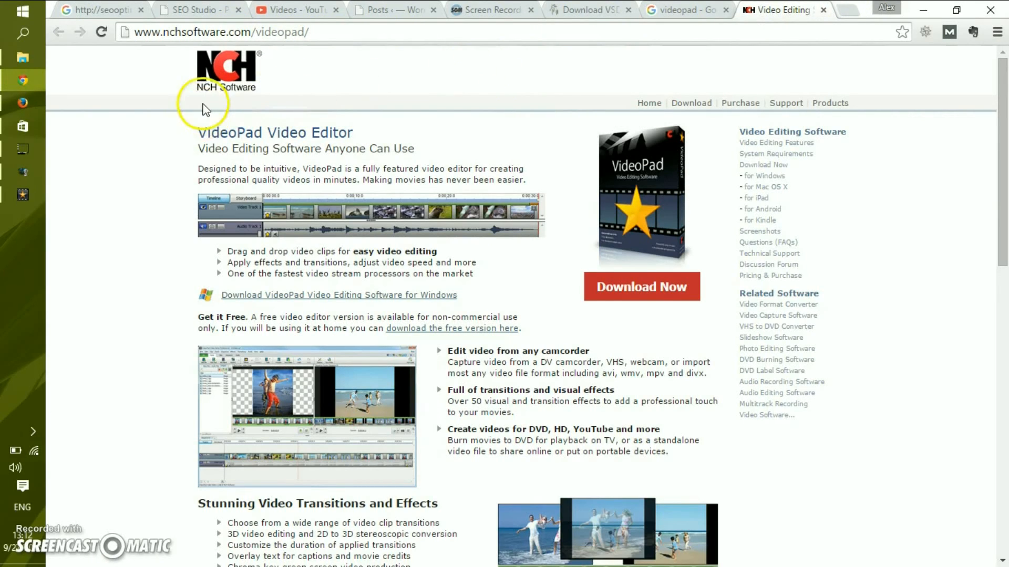
mouse_move(193, 130)
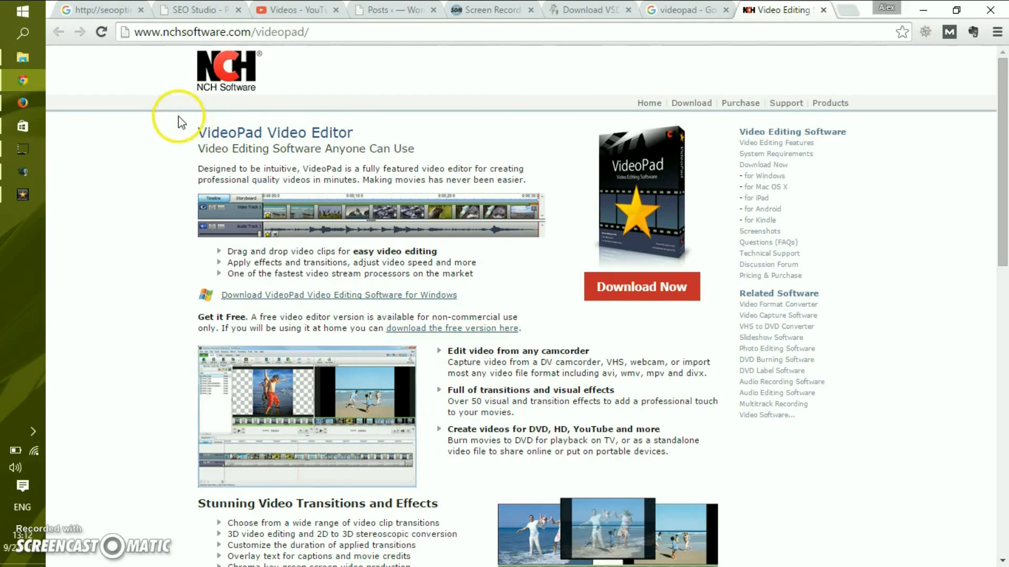
mouse_move(198, 117)
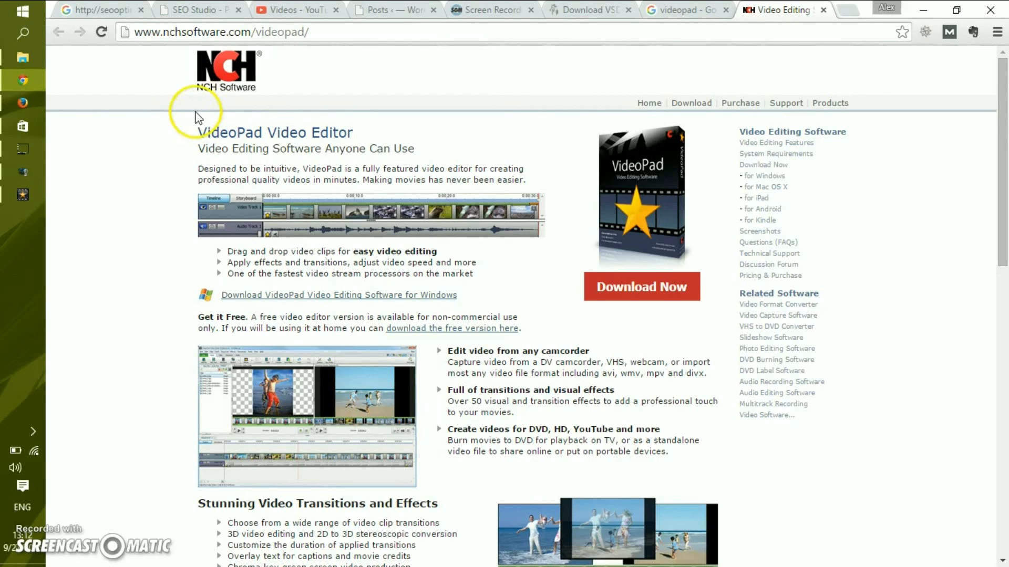
mouse_move(188, 117)
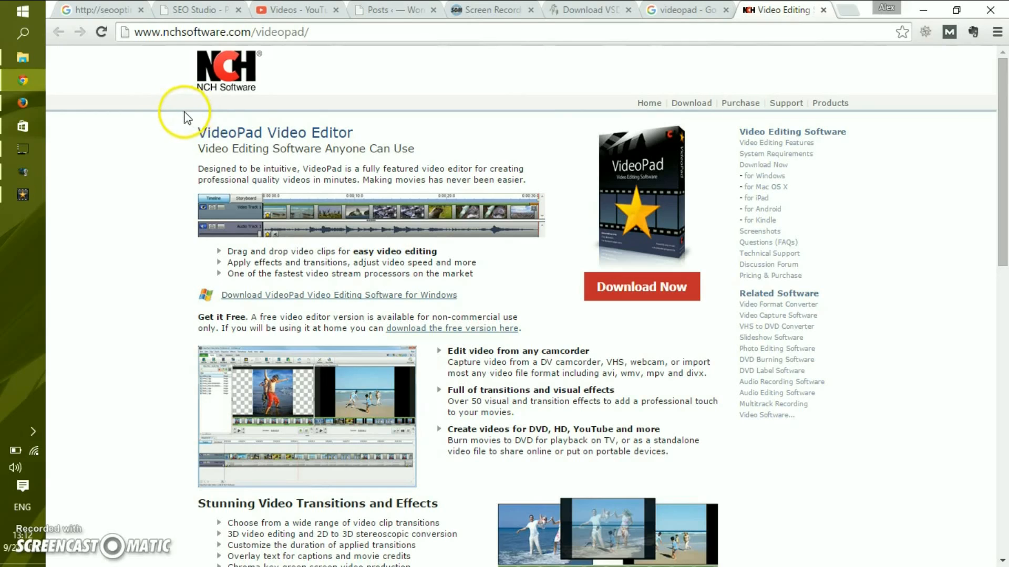